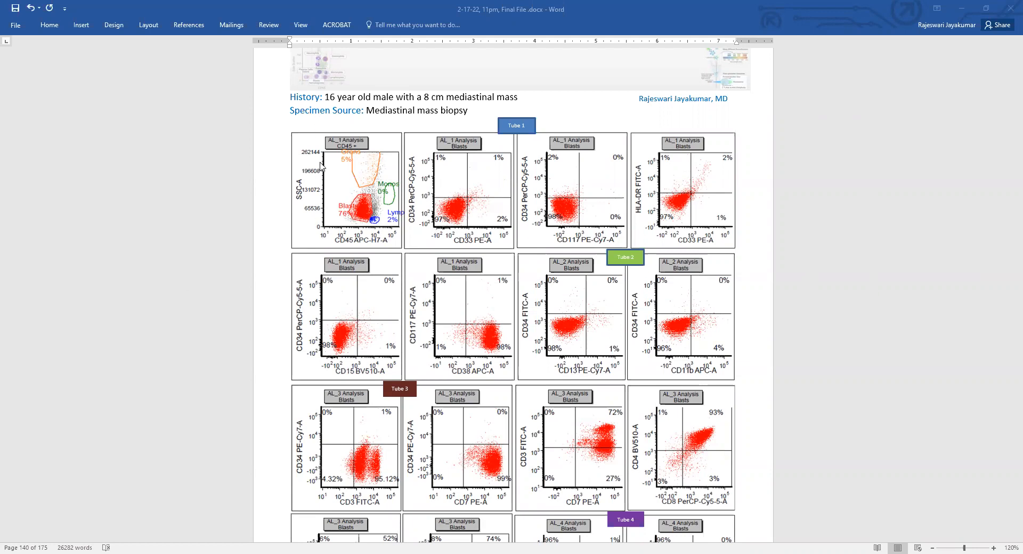
mouse_move(355, 191)
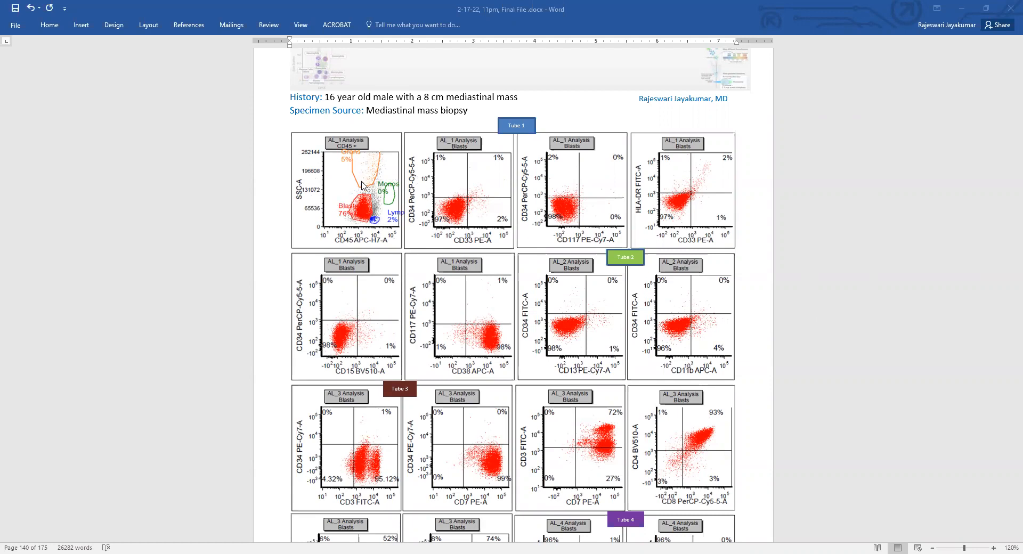
mouse_move(350, 216)
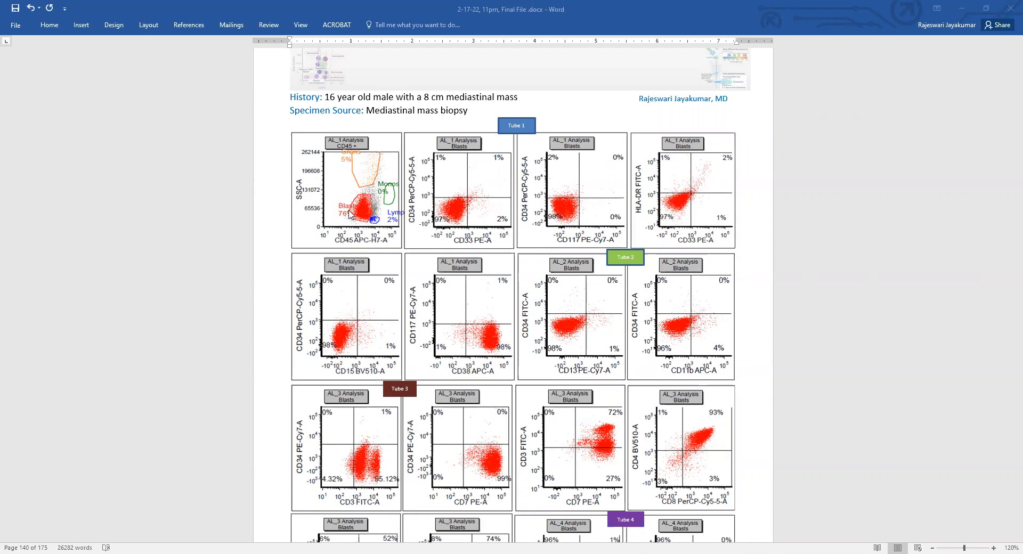
mouse_move(369, 216)
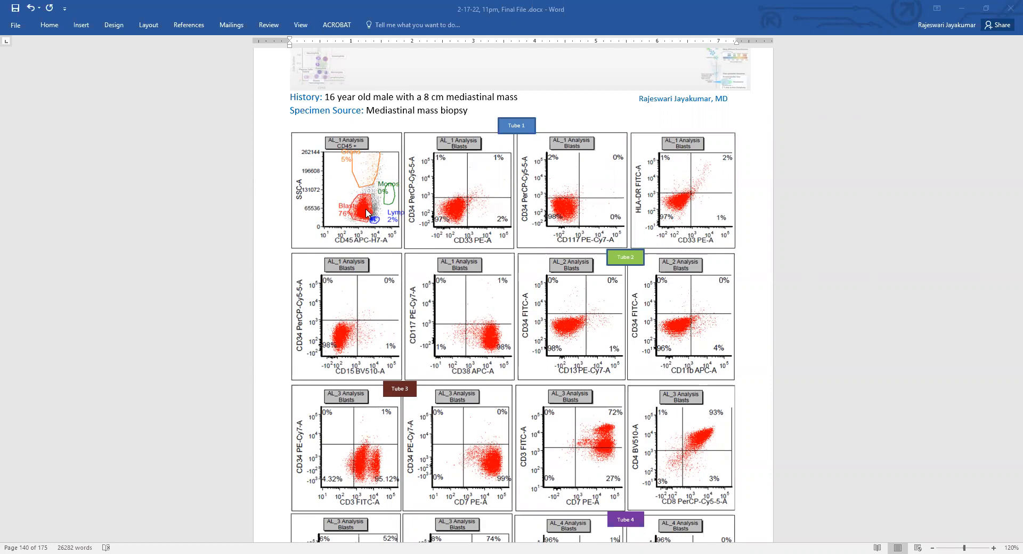
mouse_move(357, 209)
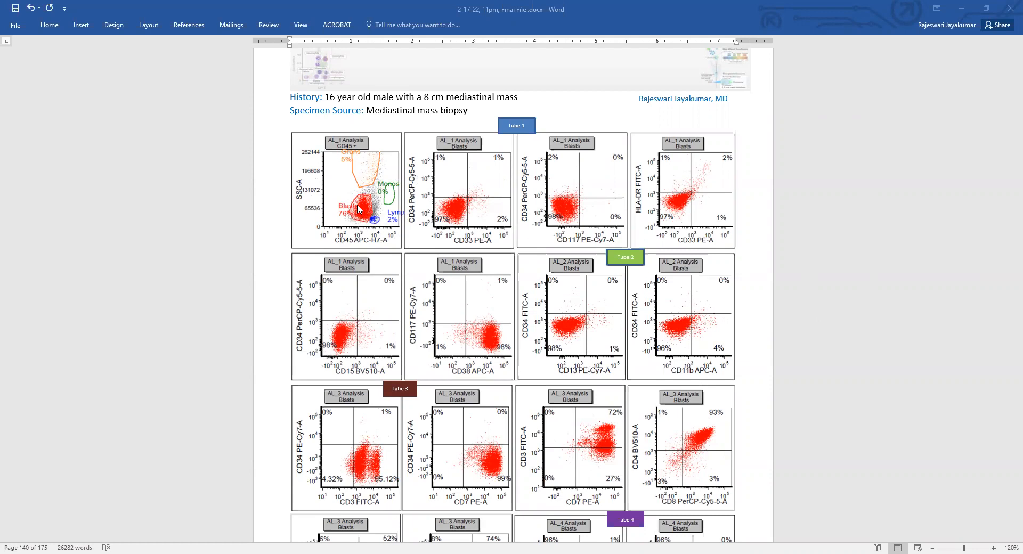
mouse_move(364, 142)
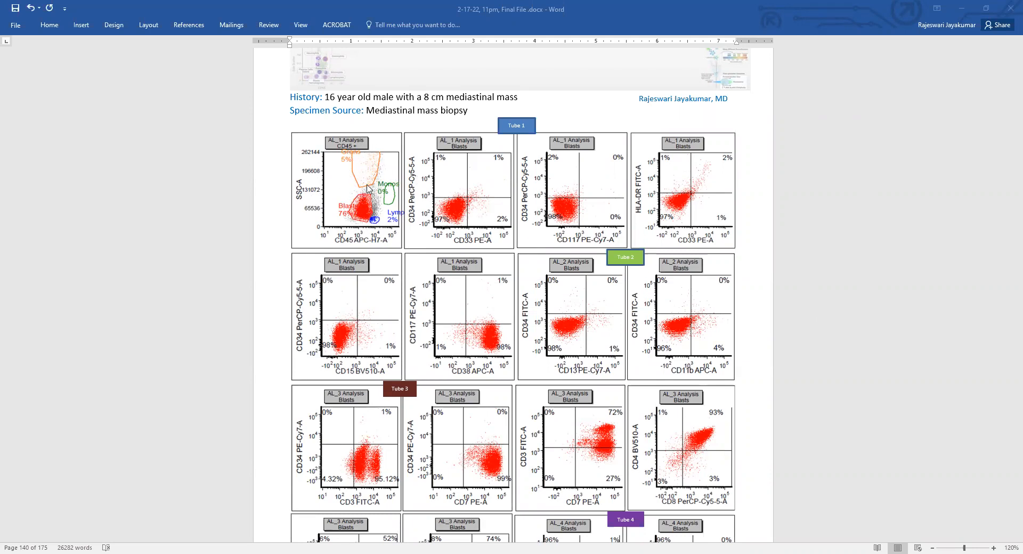
mouse_move(381, 205)
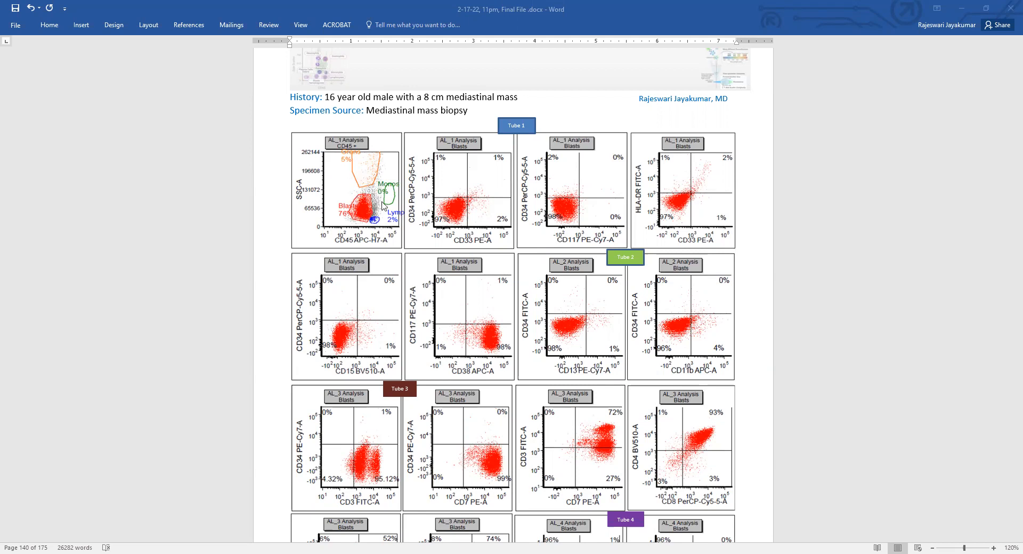
mouse_move(381, 224)
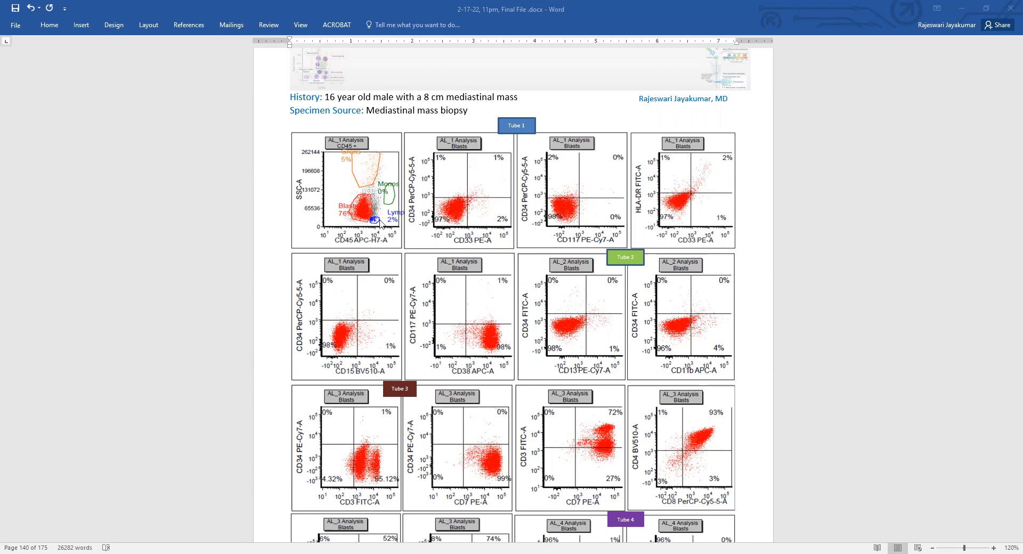
mouse_move(395, 206)
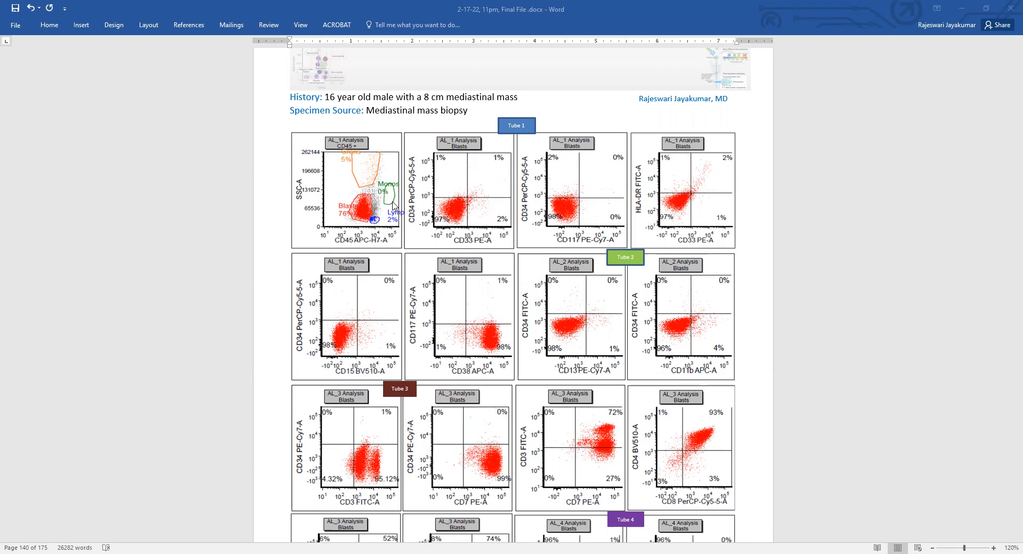
mouse_move(367, 189)
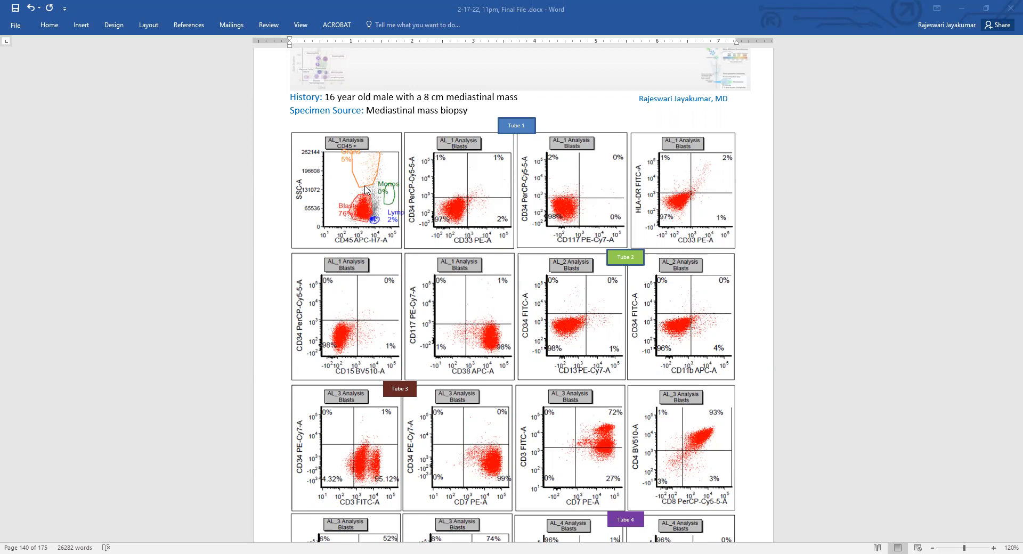
mouse_move(366, 228)
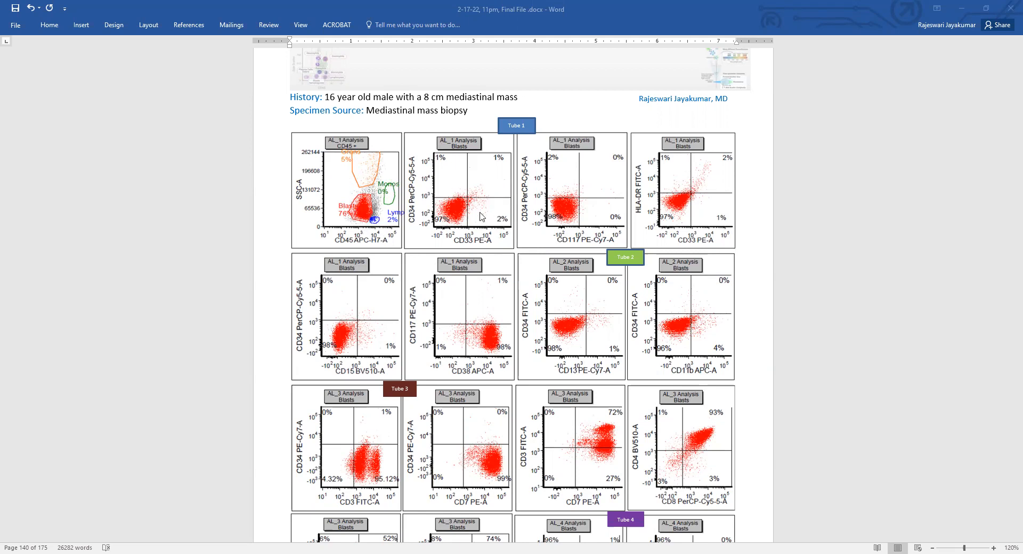
mouse_move(599, 211)
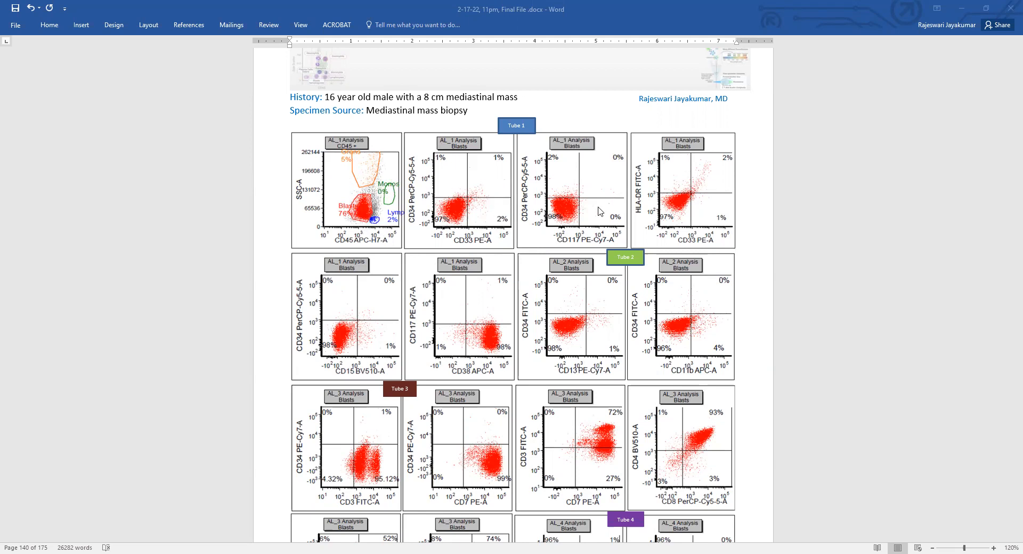
mouse_move(681, 174)
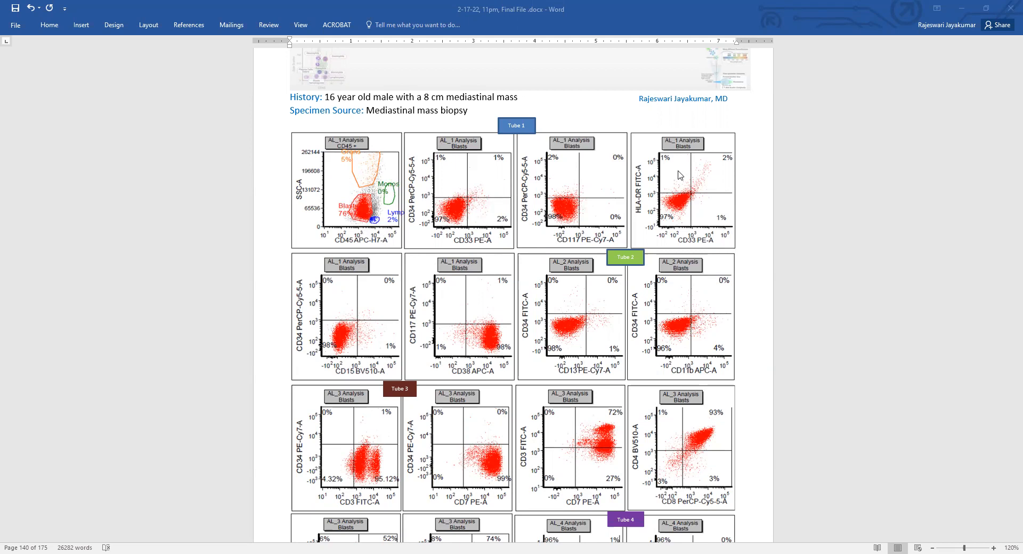
mouse_move(453, 343)
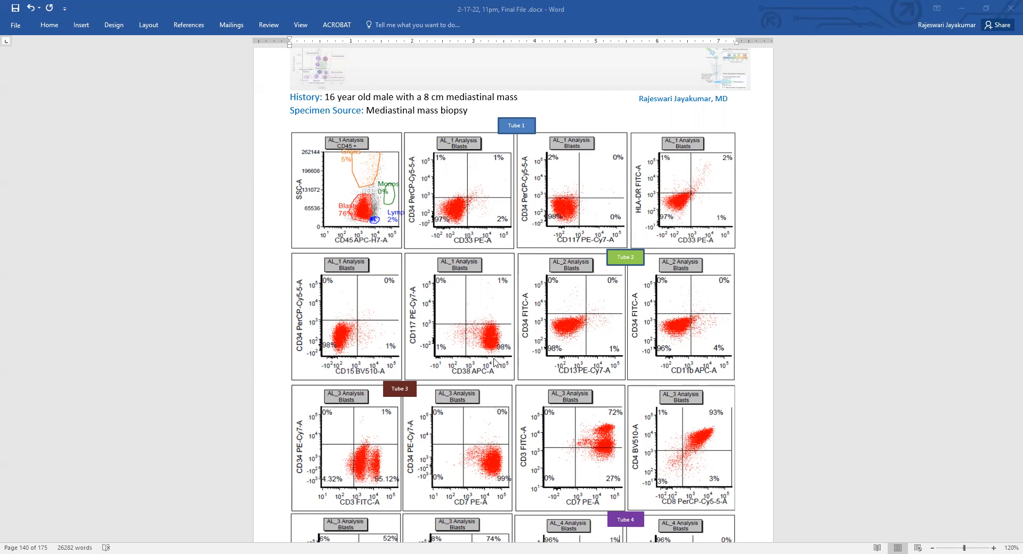
mouse_move(604, 332)
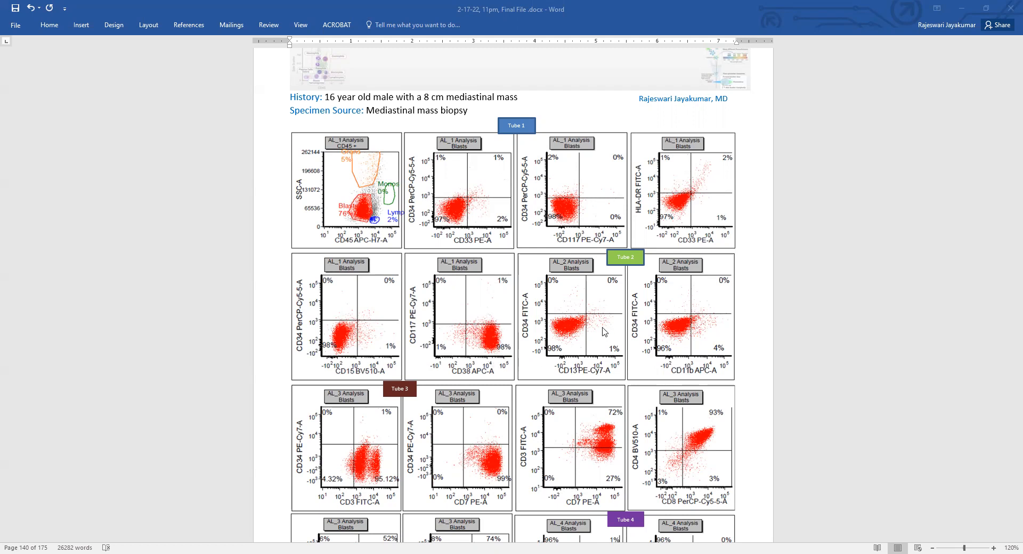
mouse_move(694, 322)
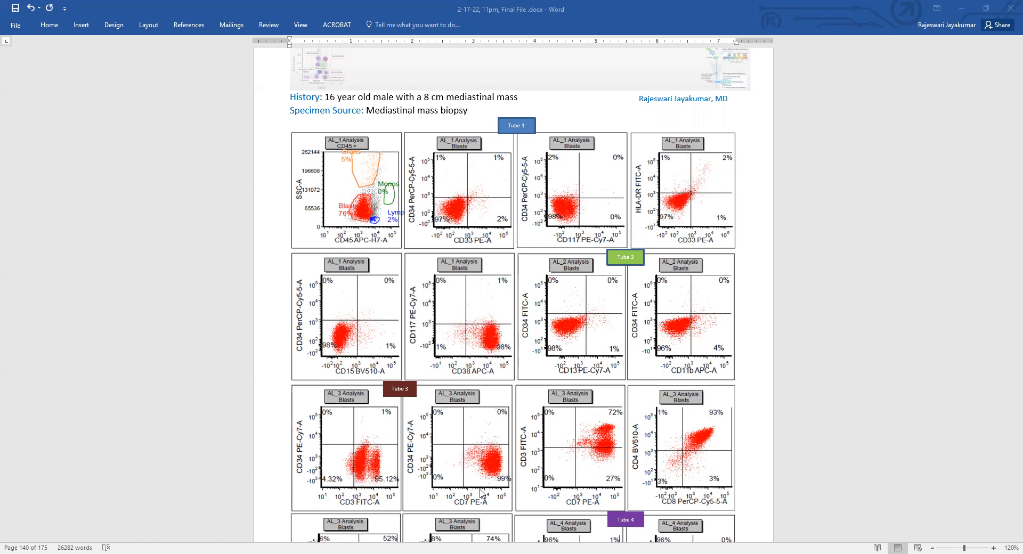
mouse_move(683, 475)
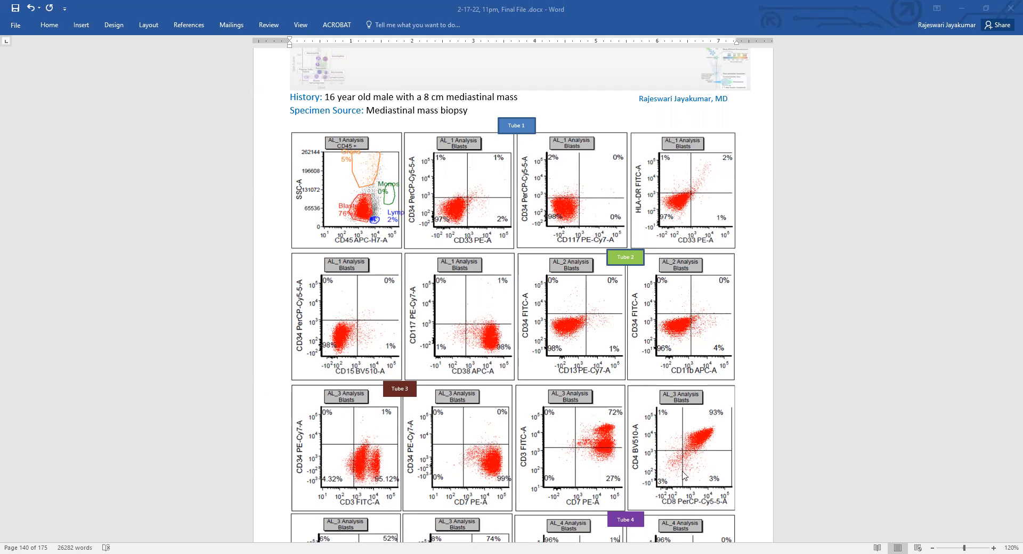
mouse_move(689, 435)
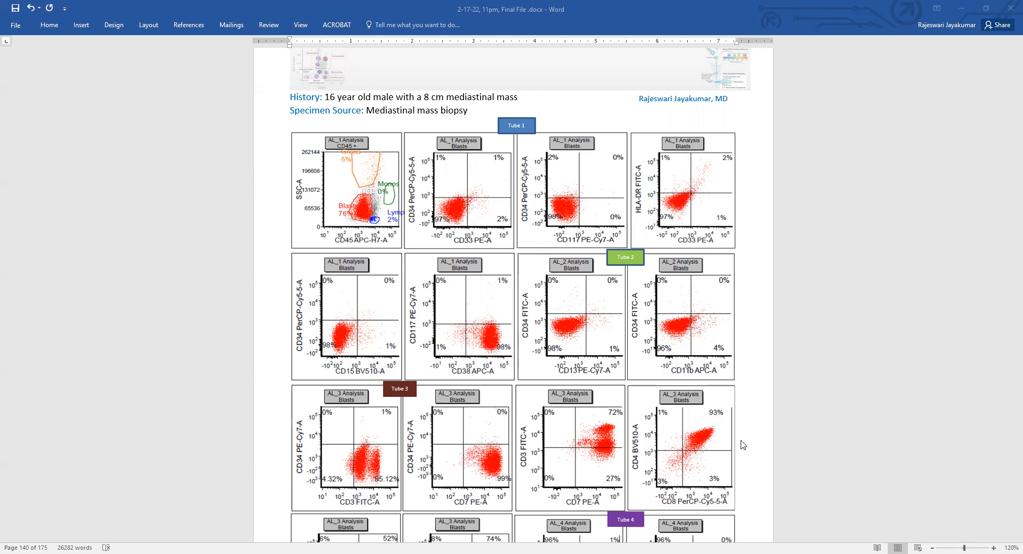
mouse_move(680, 383)
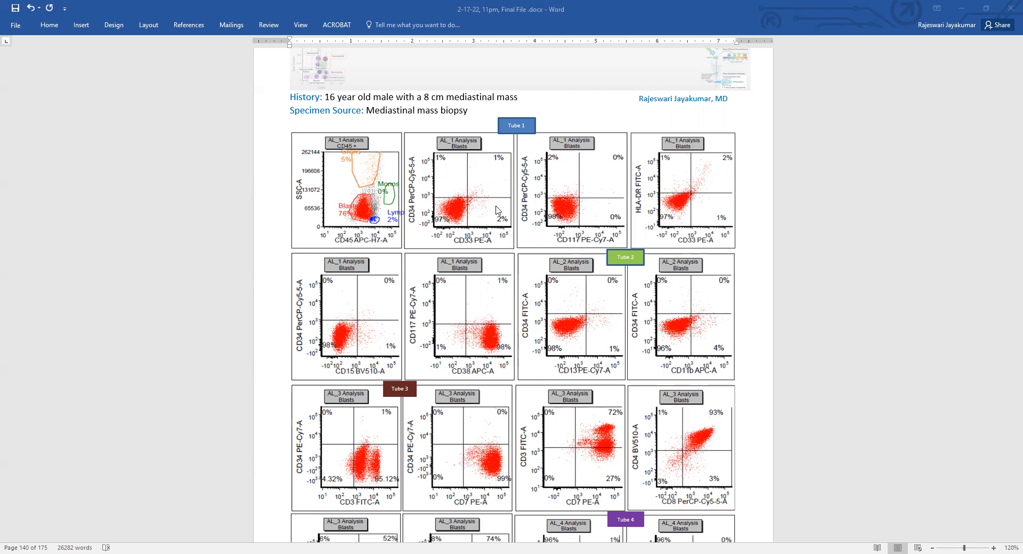
mouse_move(498, 183)
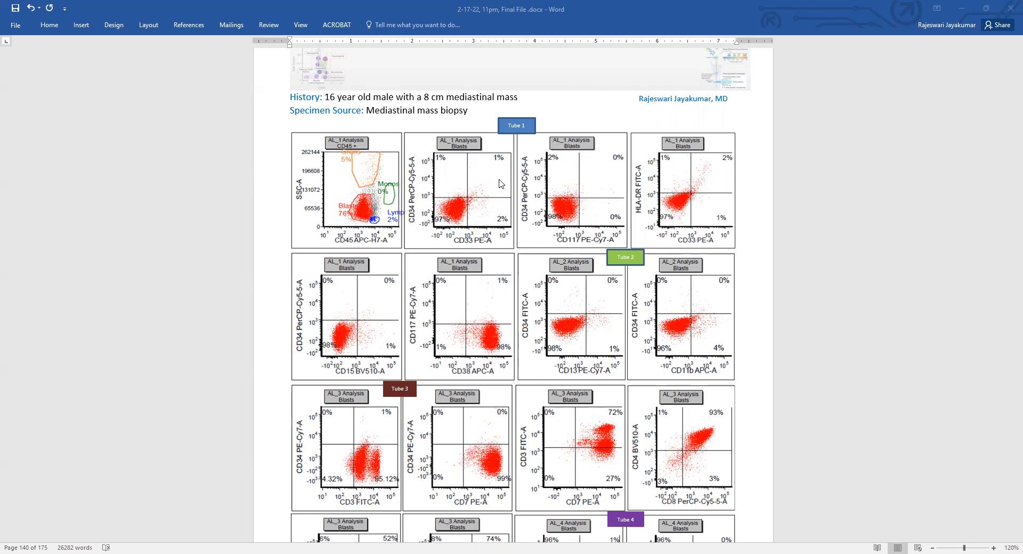
mouse_move(607, 223)
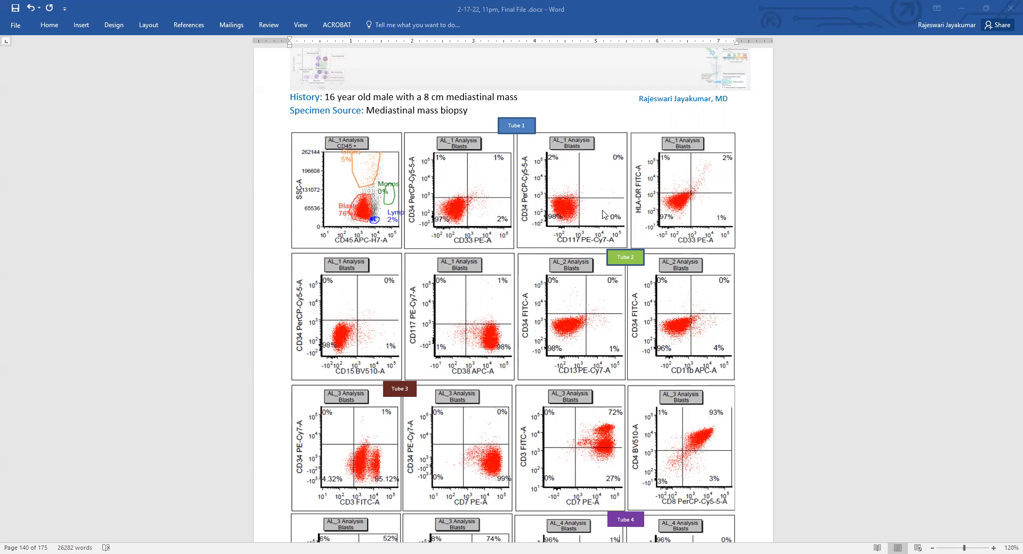
mouse_move(589, 361)
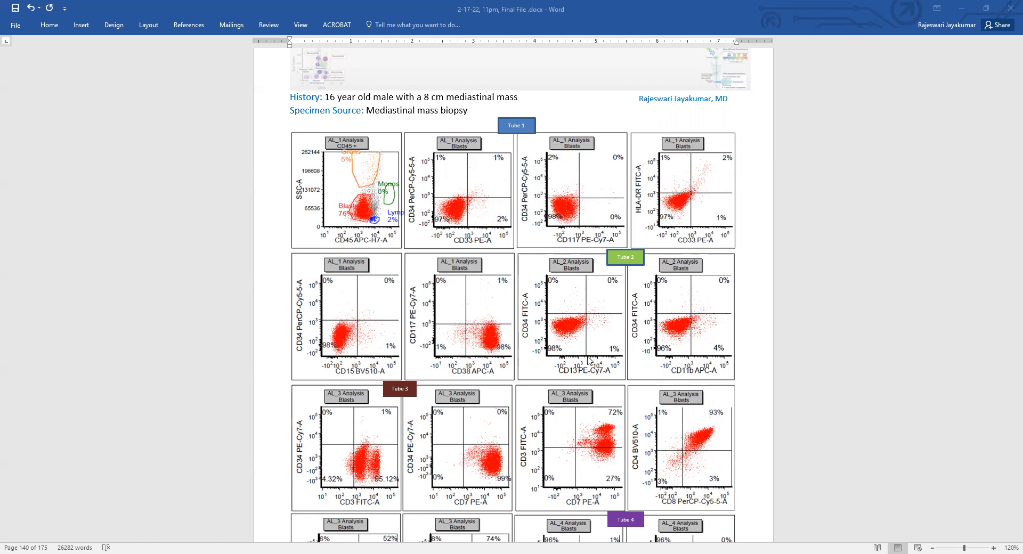
mouse_move(704, 347)
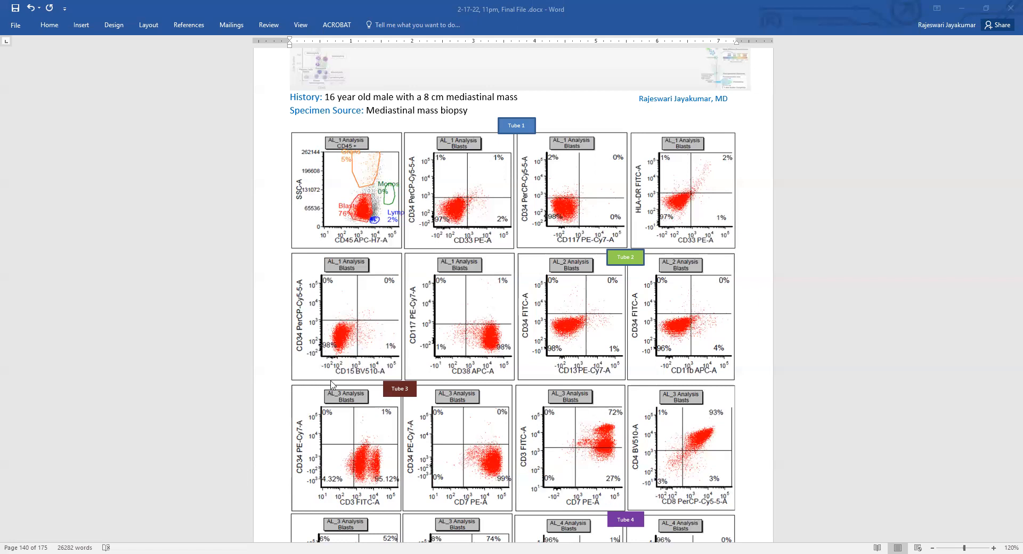
mouse_move(352, 470)
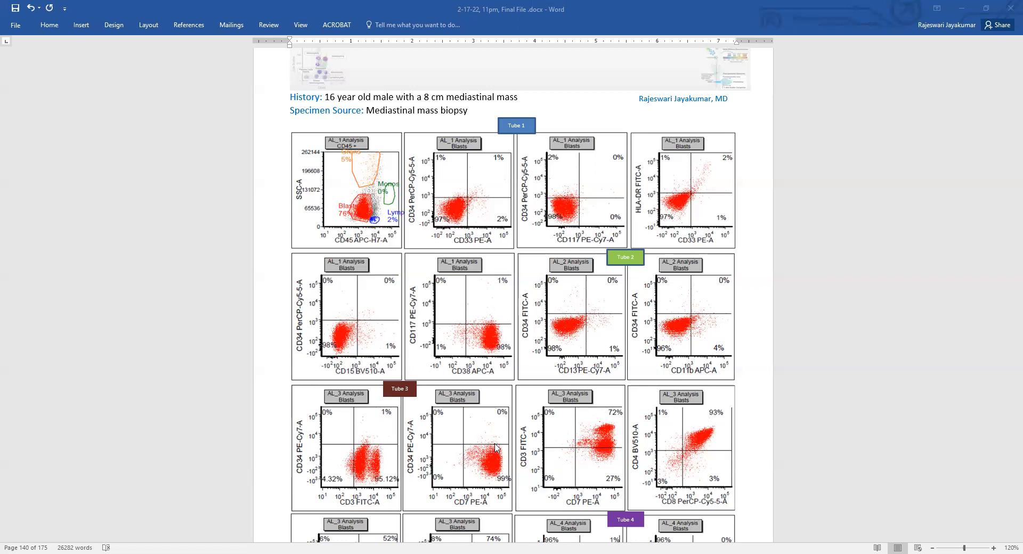
- Scroll down until the complete Tube 4 plot row, including the CD10, CD19 and CD20 panels, shows
scroll("down", 3)
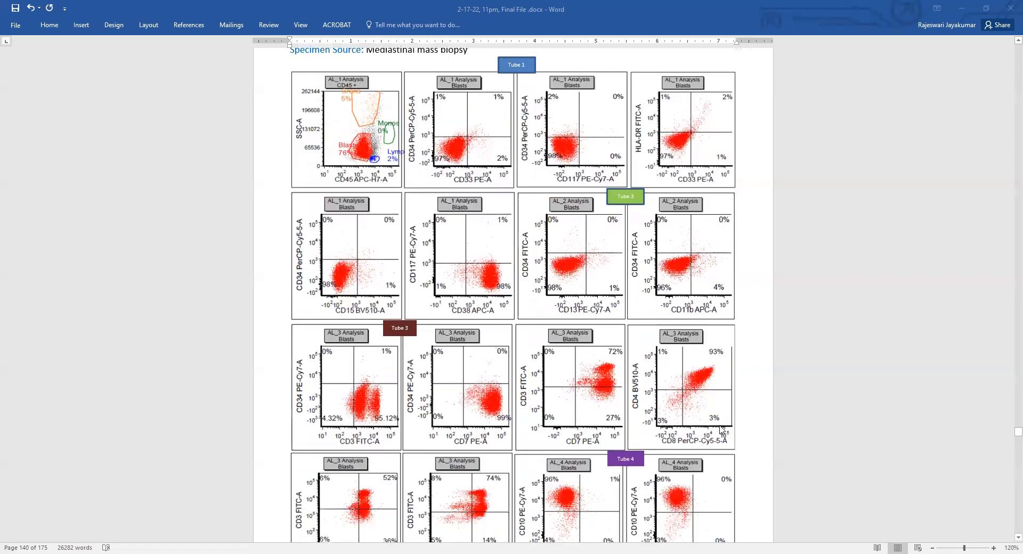
scroll("down", 3)
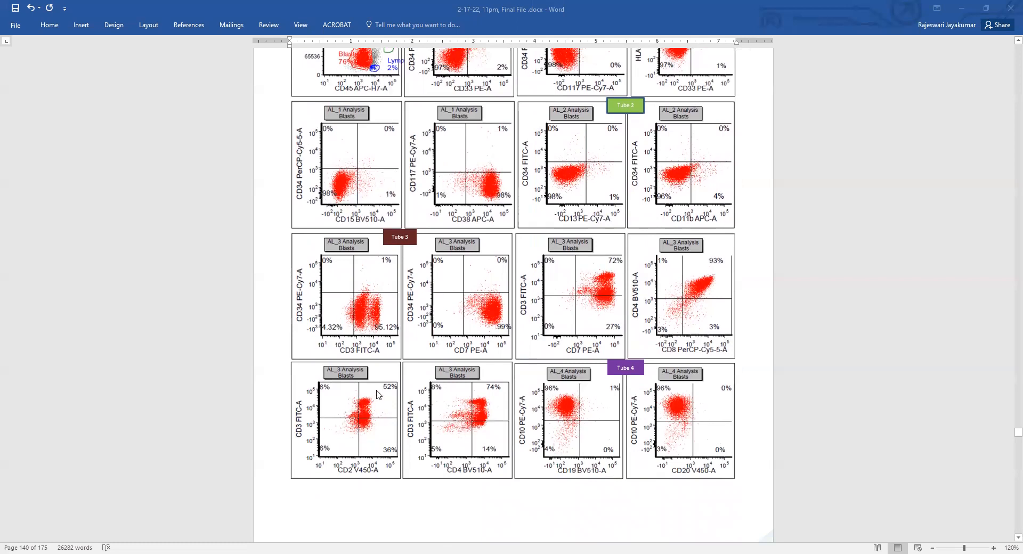
mouse_move(555, 377)
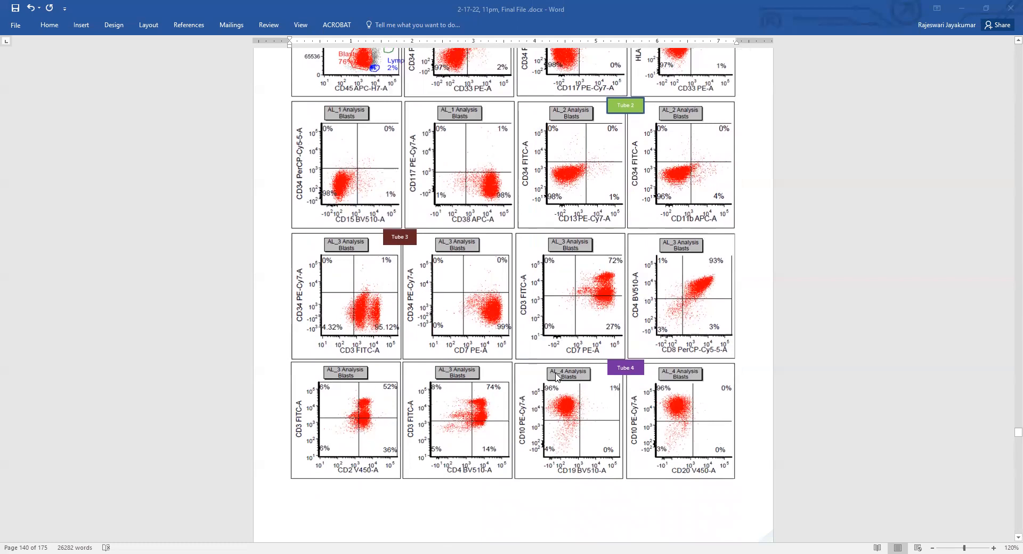
mouse_move(599, 458)
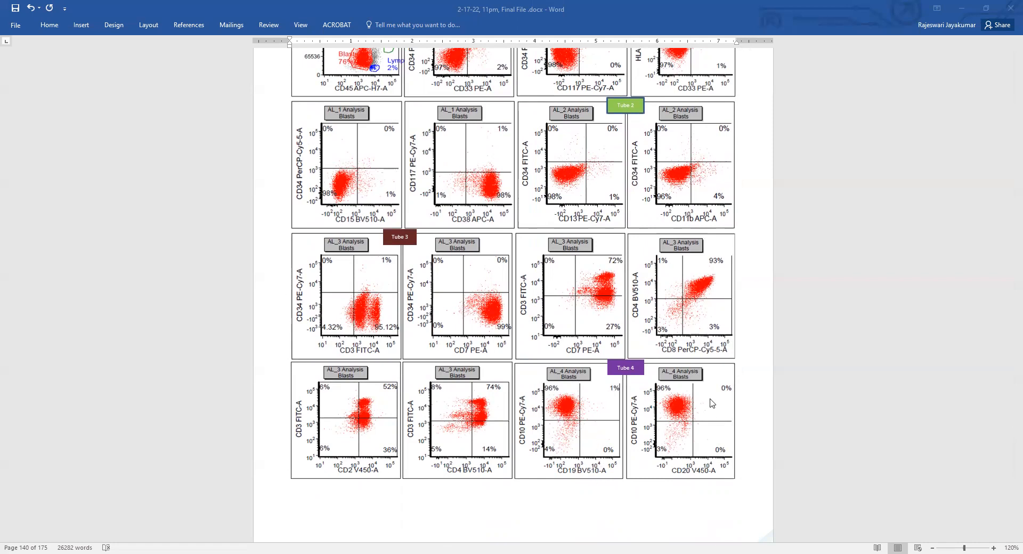
mouse_move(639, 494)
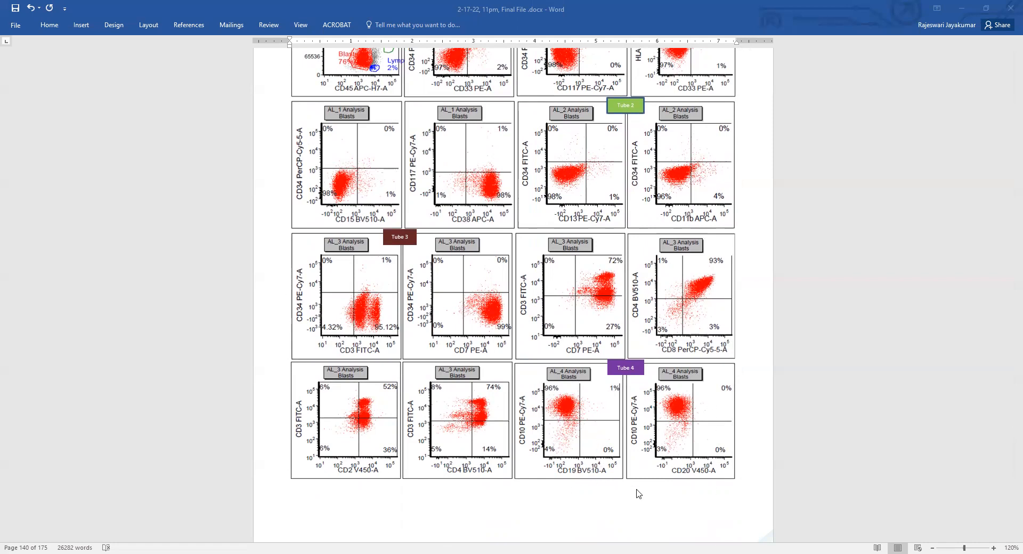
mouse_move(642, 493)
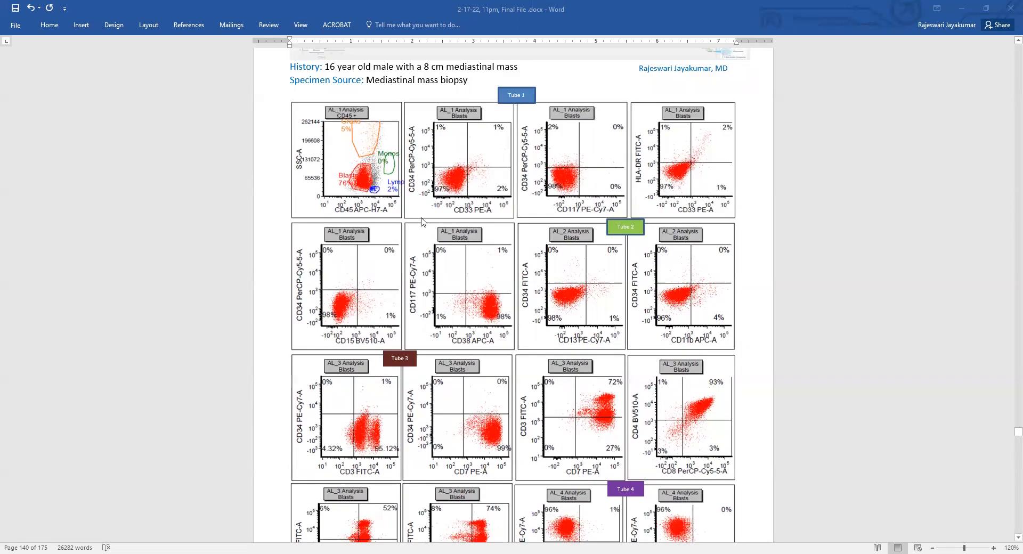
mouse_move(589, 378)
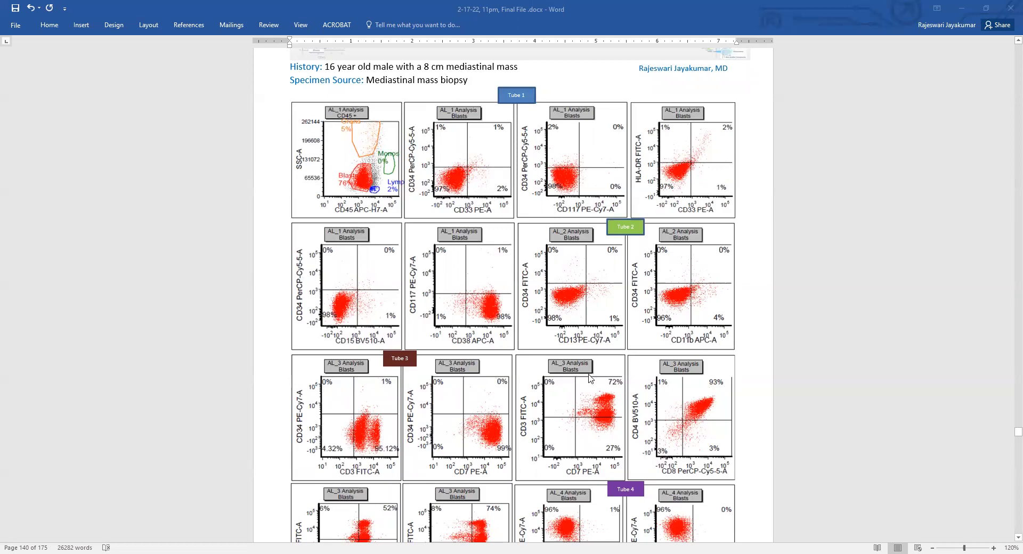
mouse_move(496, 180)
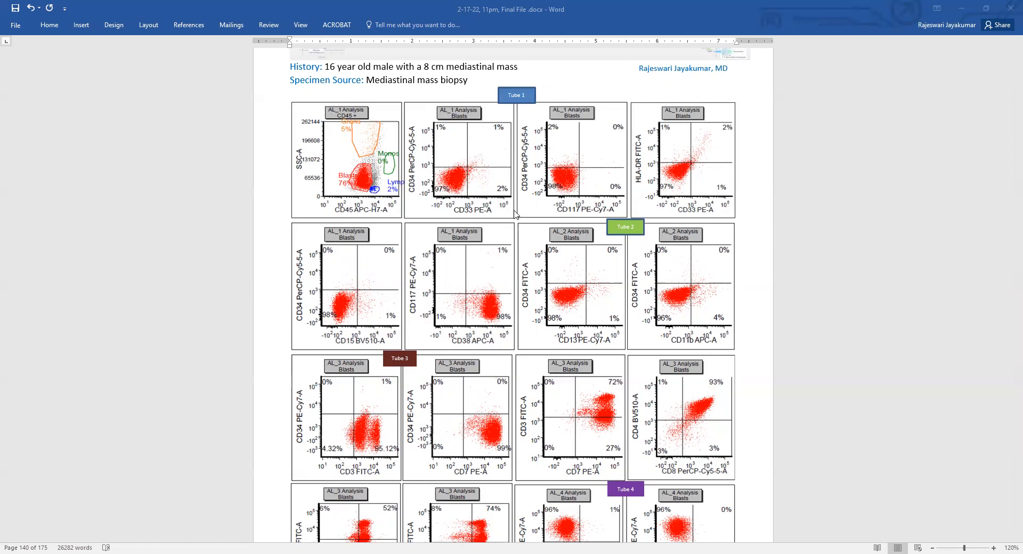
mouse_move(282, 282)
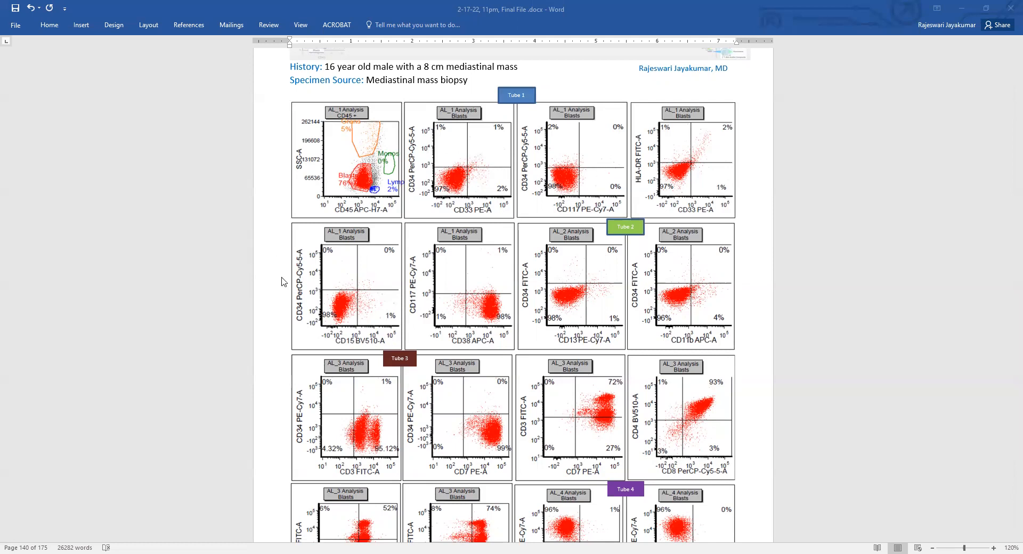
mouse_move(319, 189)
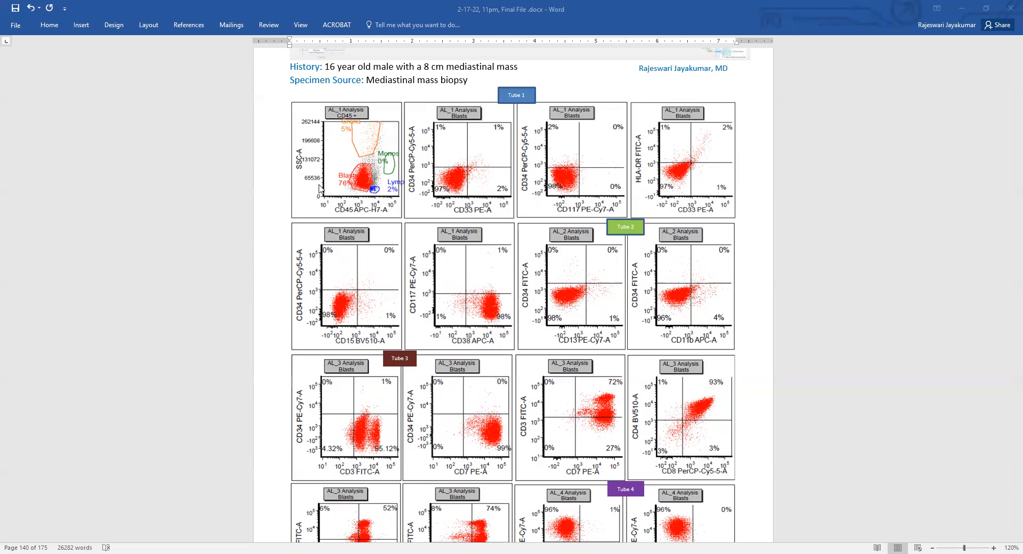
mouse_move(517, 161)
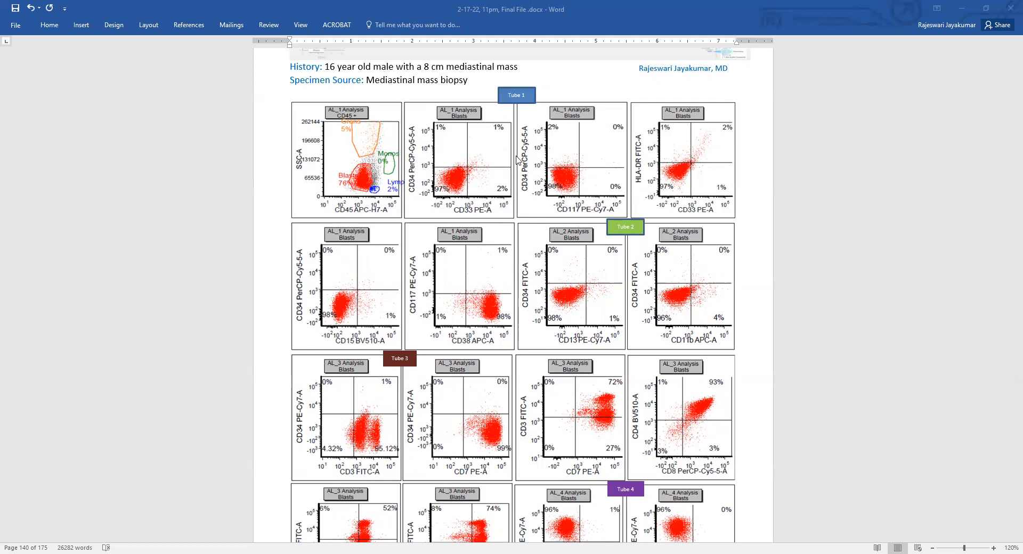
mouse_move(557, 309)
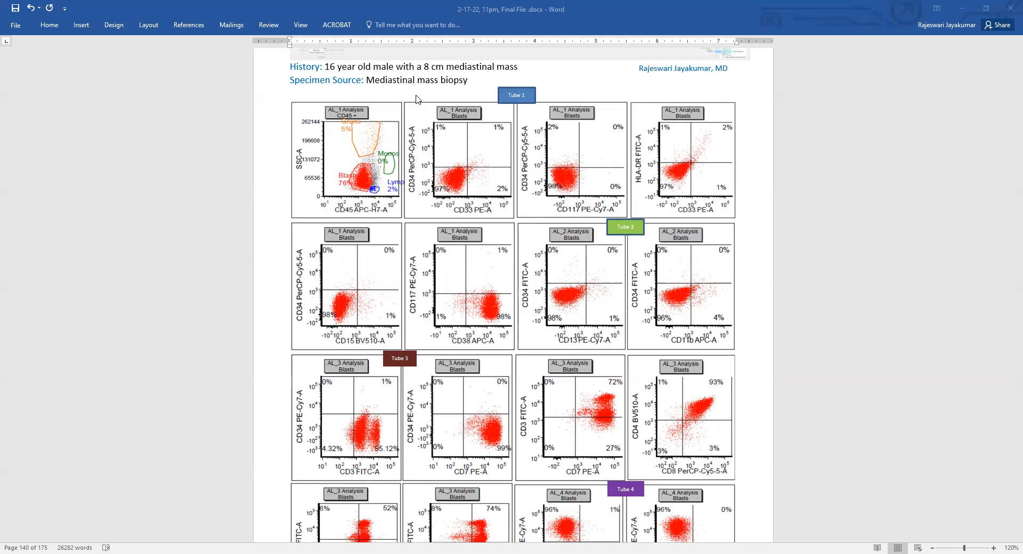
mouse_move(755, 266)
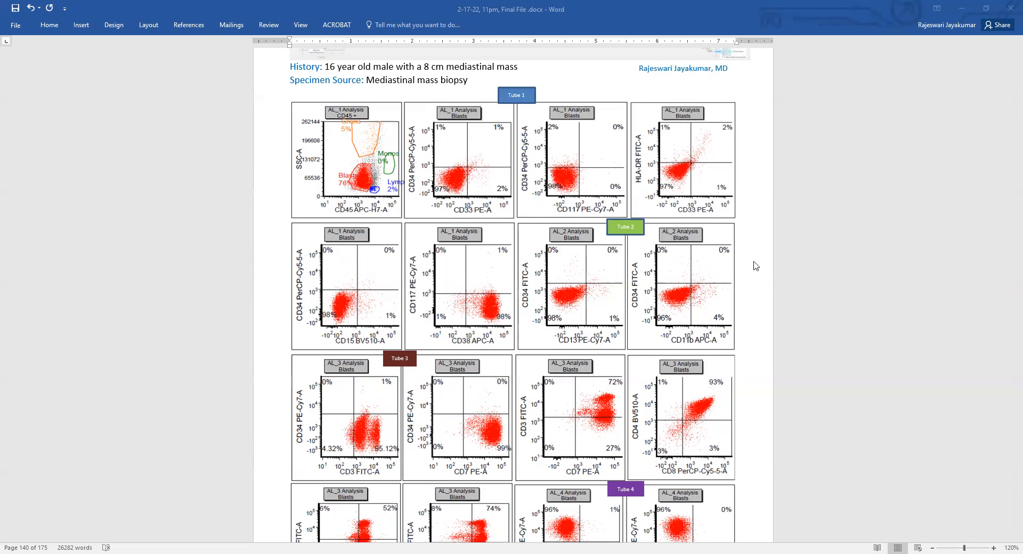
mouse_move(761, 260)
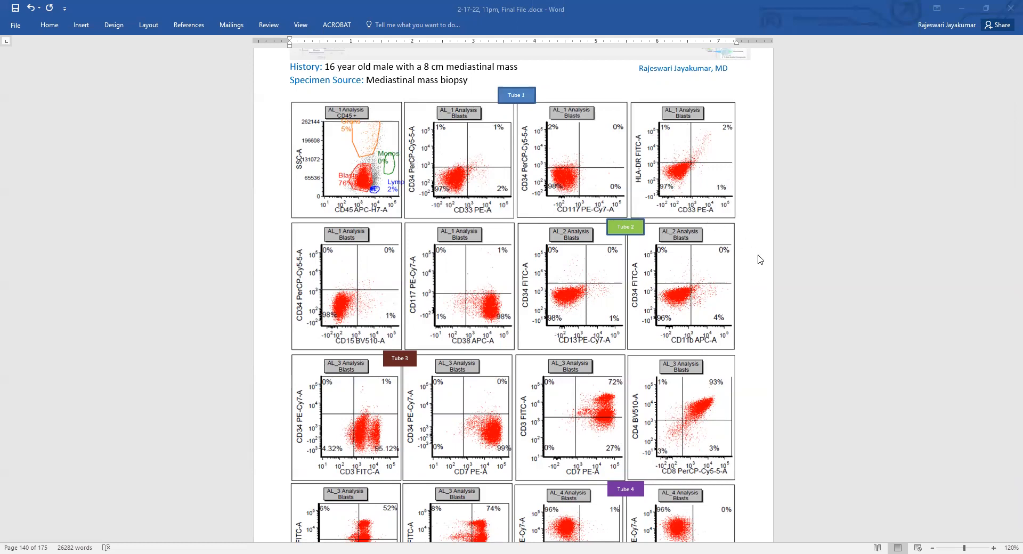
mouse_move(755, 256)
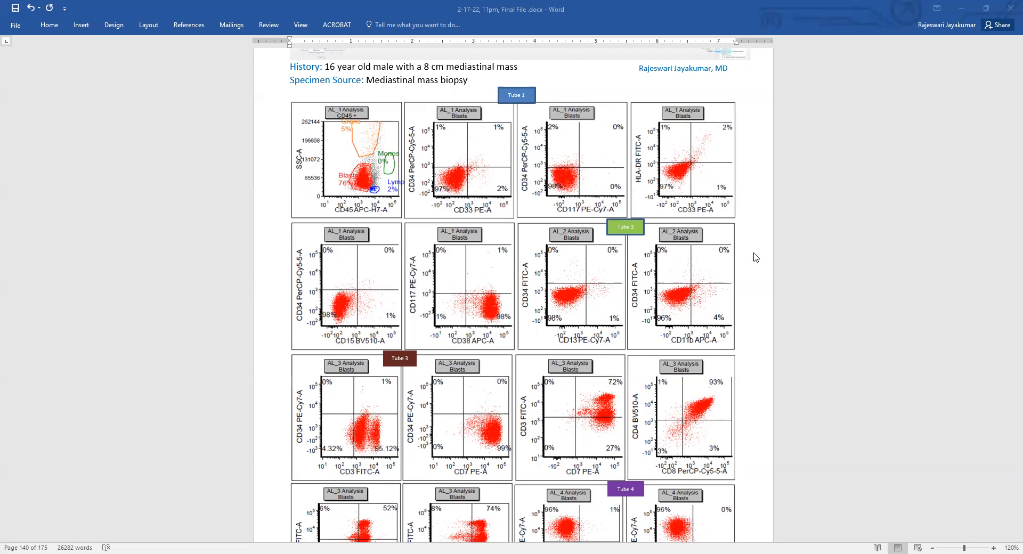
scroll("down", 3)
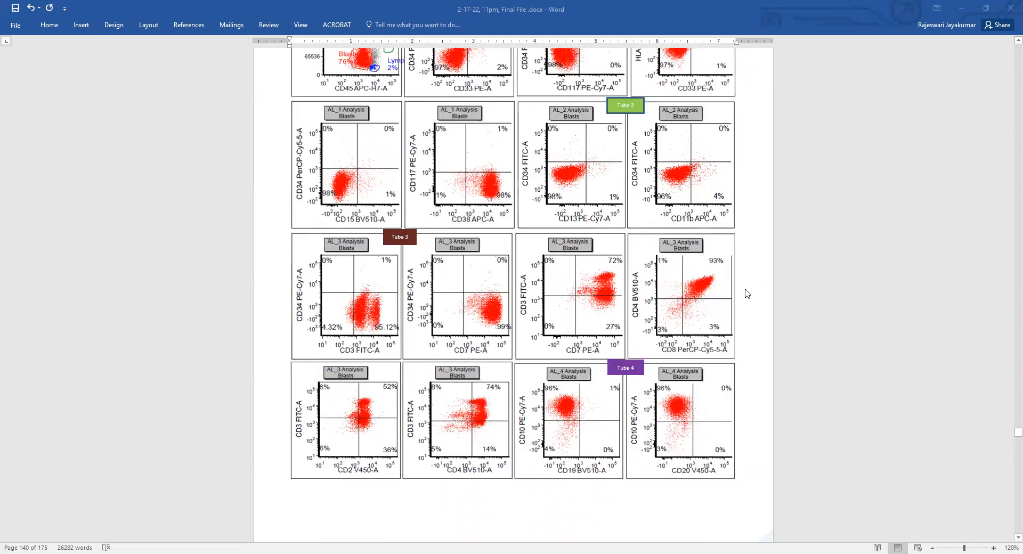
mouse_move(749, 319)
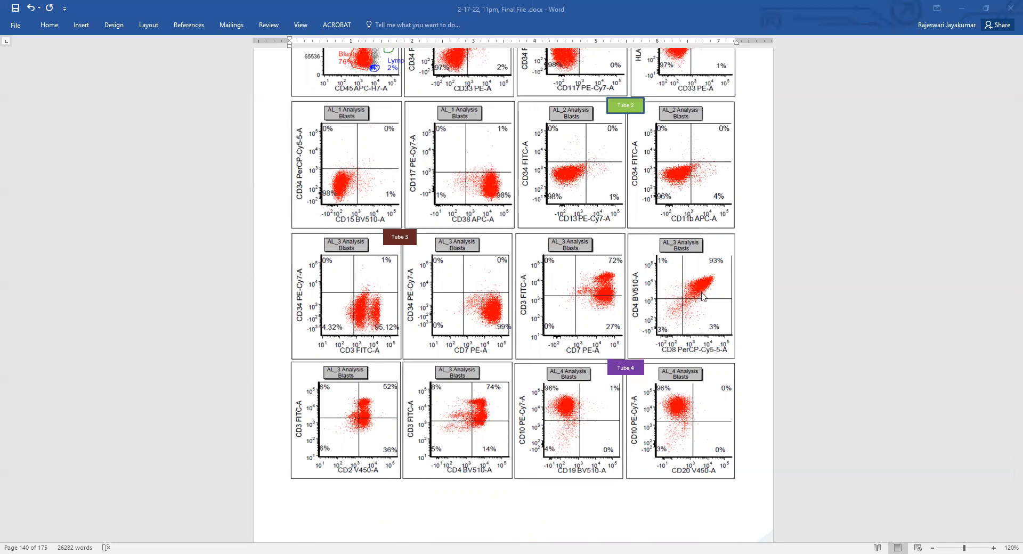
mouse_move(717, 291)
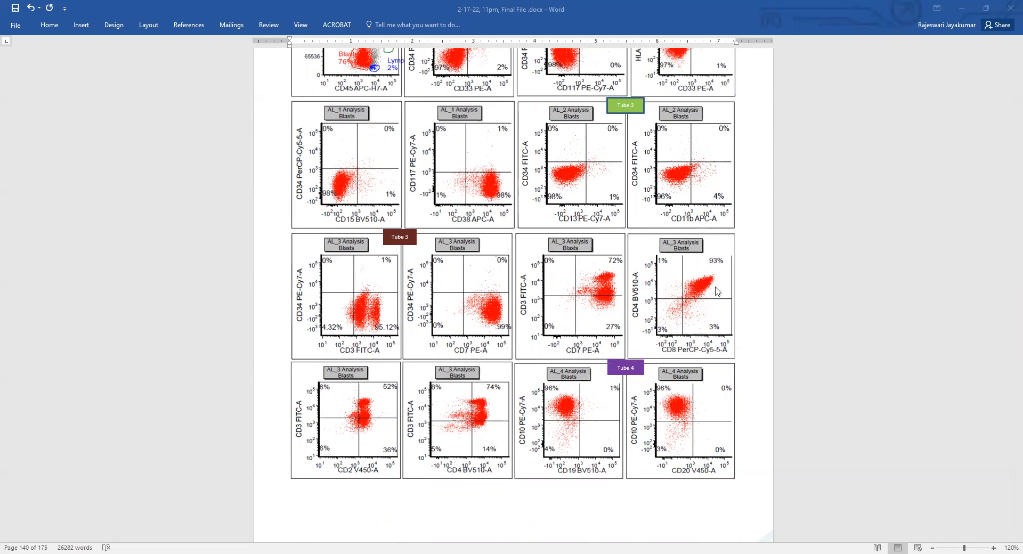
mouse_move(720, 296)
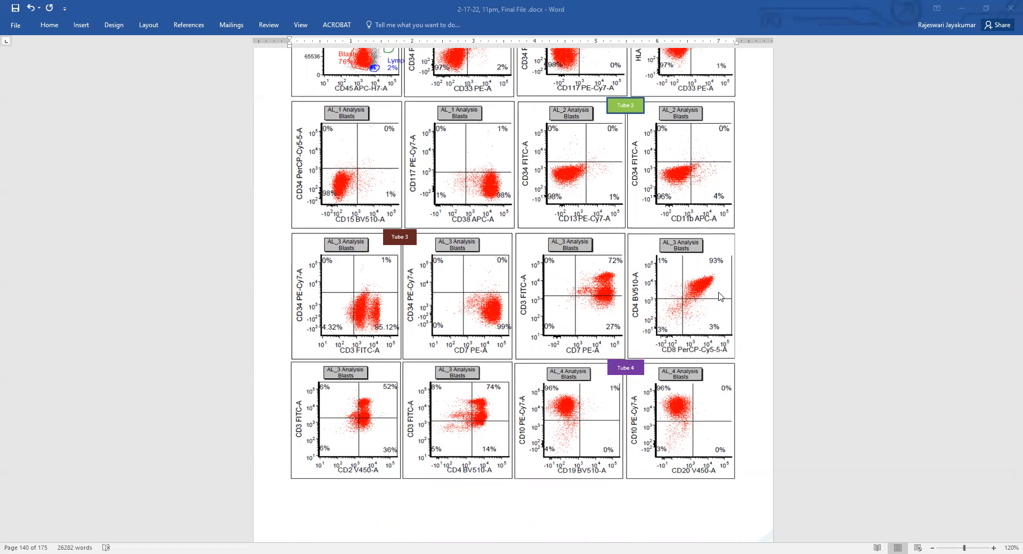
mouse_move(782, 406)
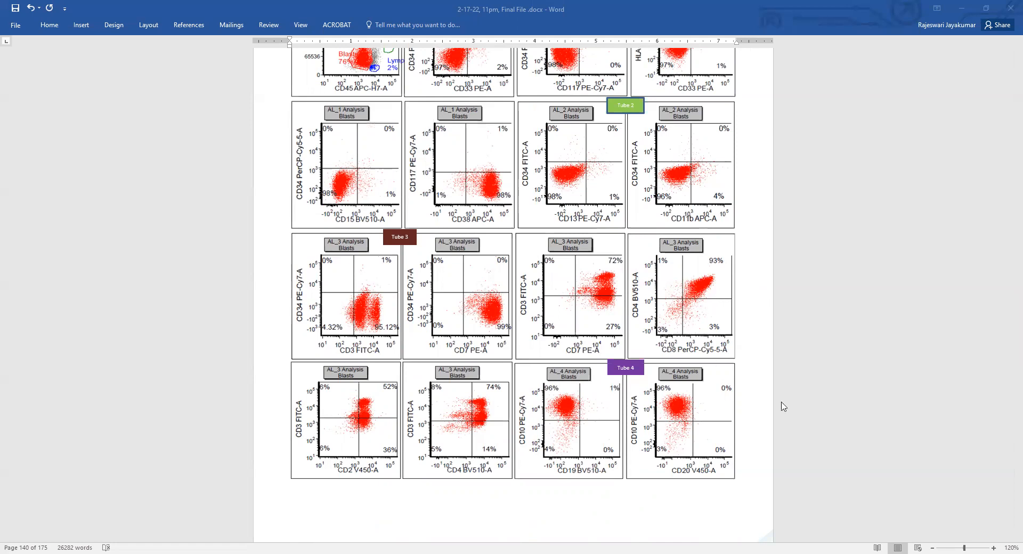
- Scroll past Tube 4 to the page with the Tube 5 T-ALL blast plots and legend
scroll("down", 3)
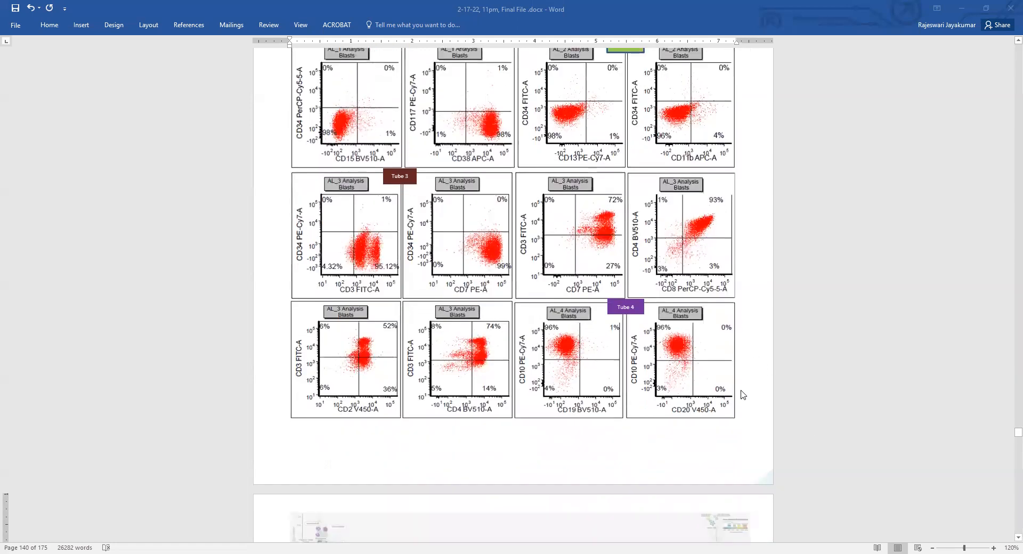
mouse_move(587, 339)
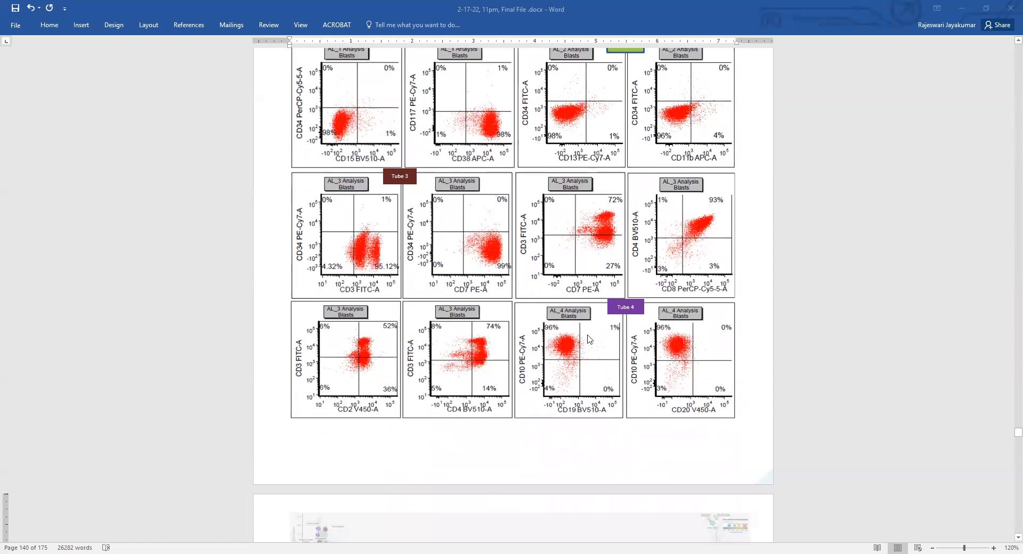
mouse_move(582, 464)
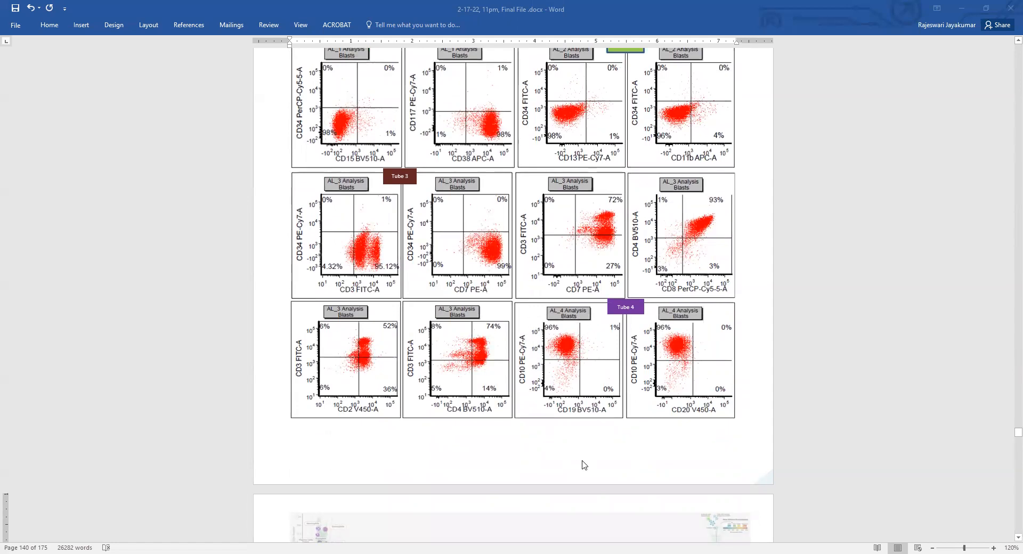
scroll("down", 3)
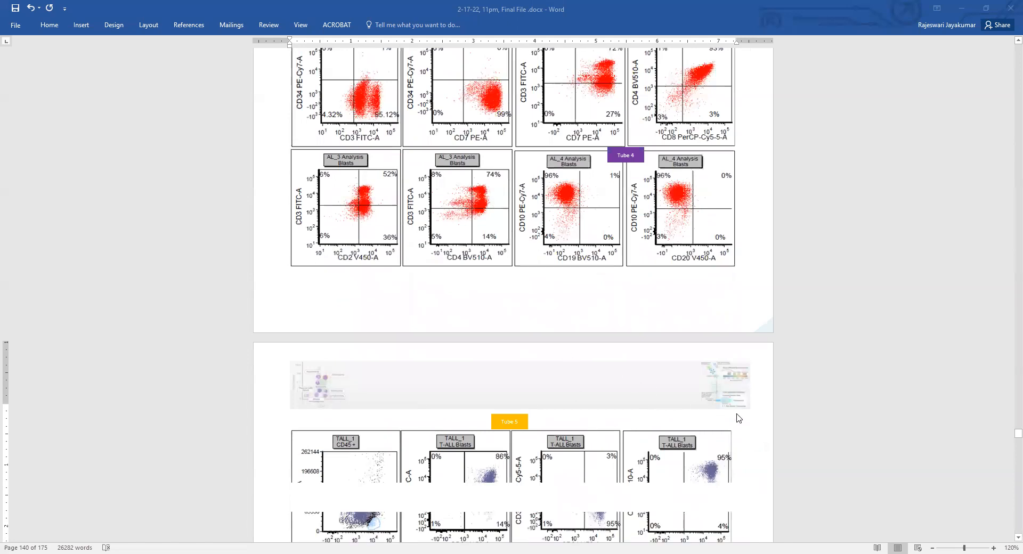
scroll("down", 3)
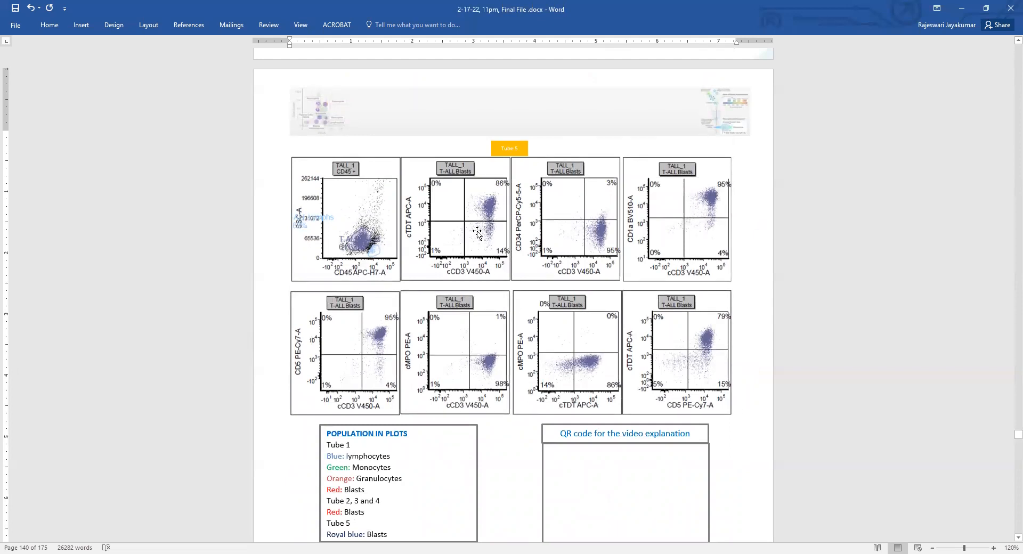
mouse_move(481, 204)
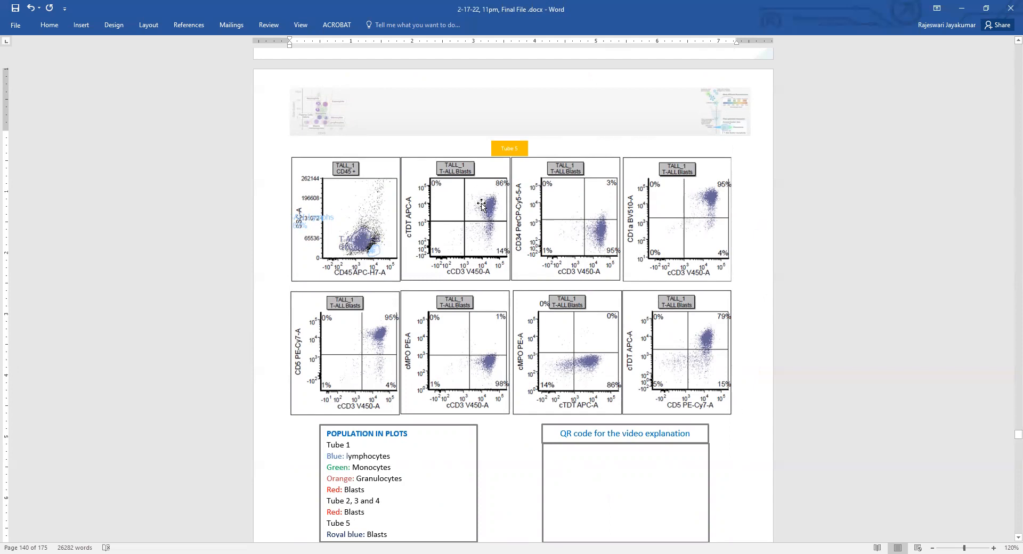
mouse_move(484, 223)
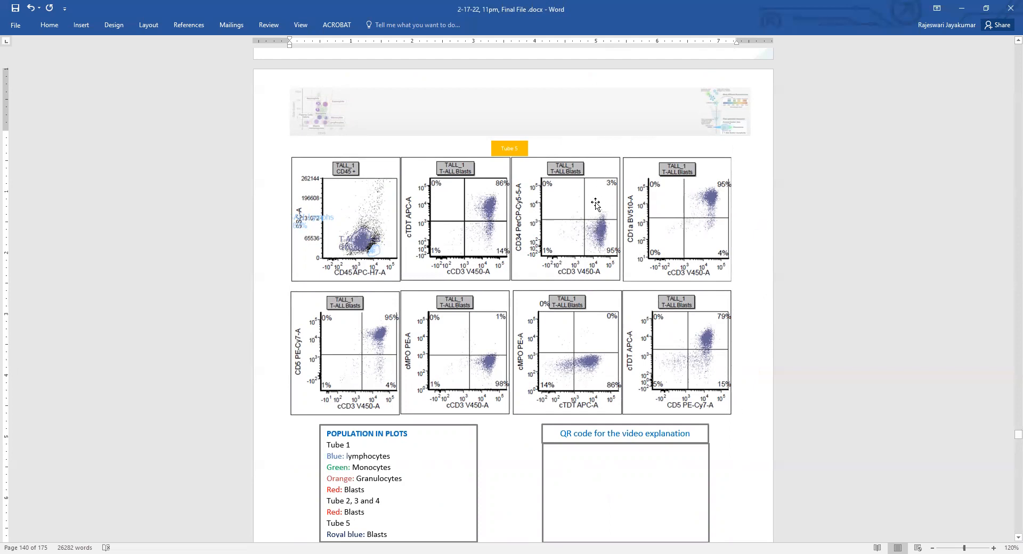
mouse_move(724, 177)
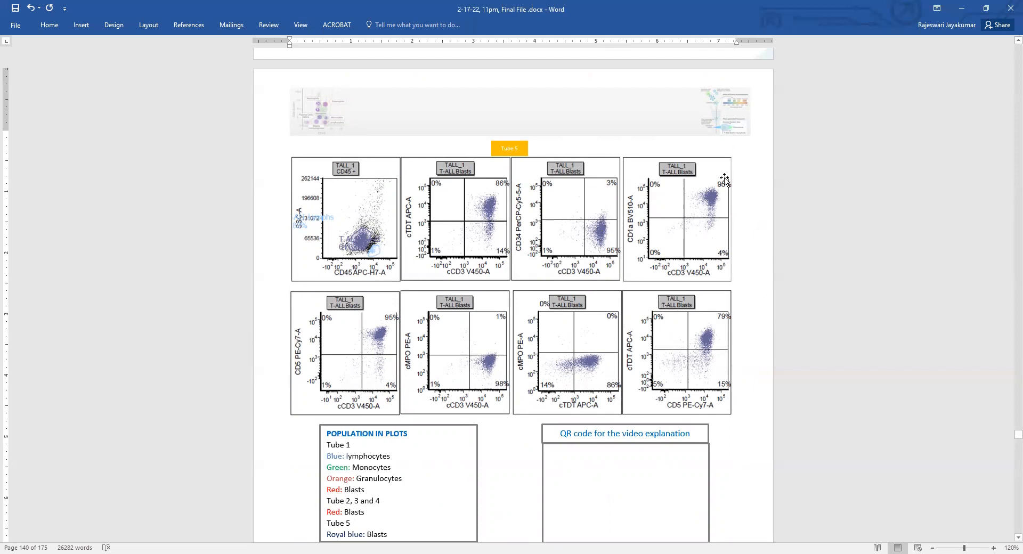
mouse_move(697, 202)
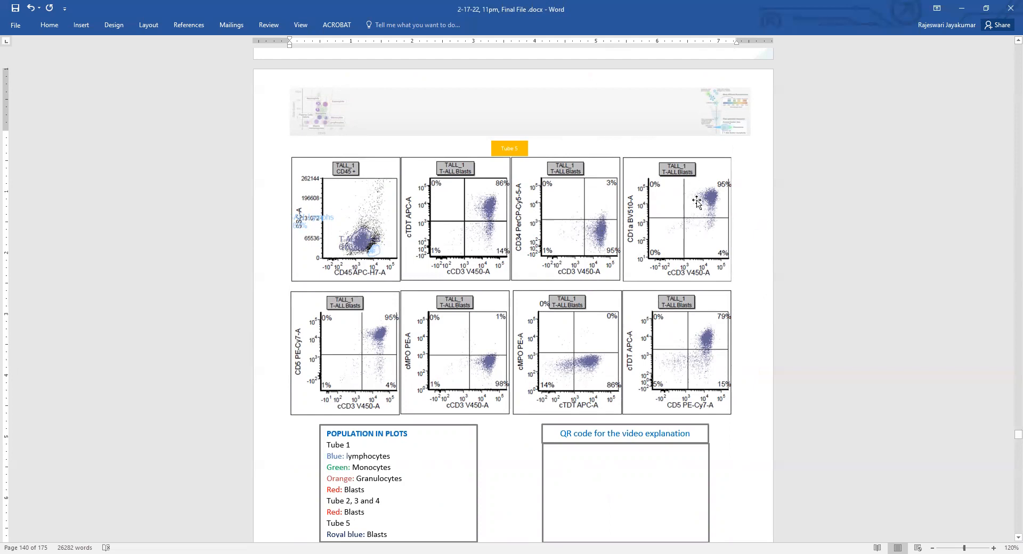
mouse_move(372, 329)
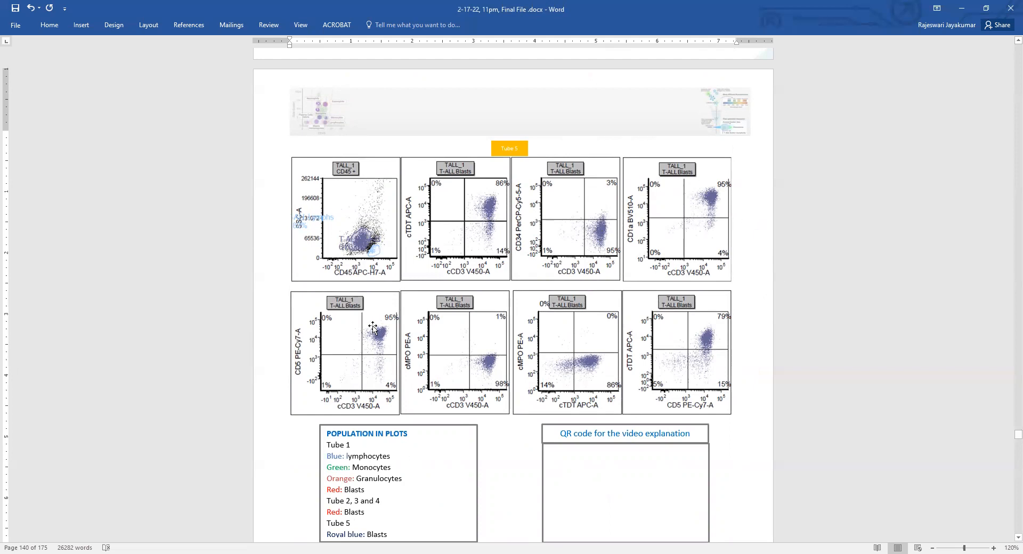
mouse_move(462, 337)
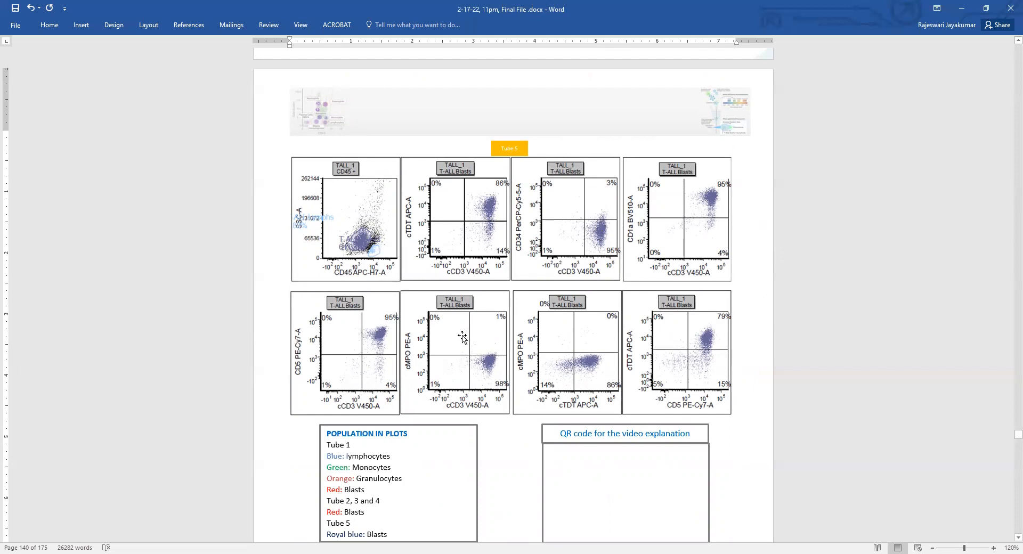
mouse_move(436, 338)
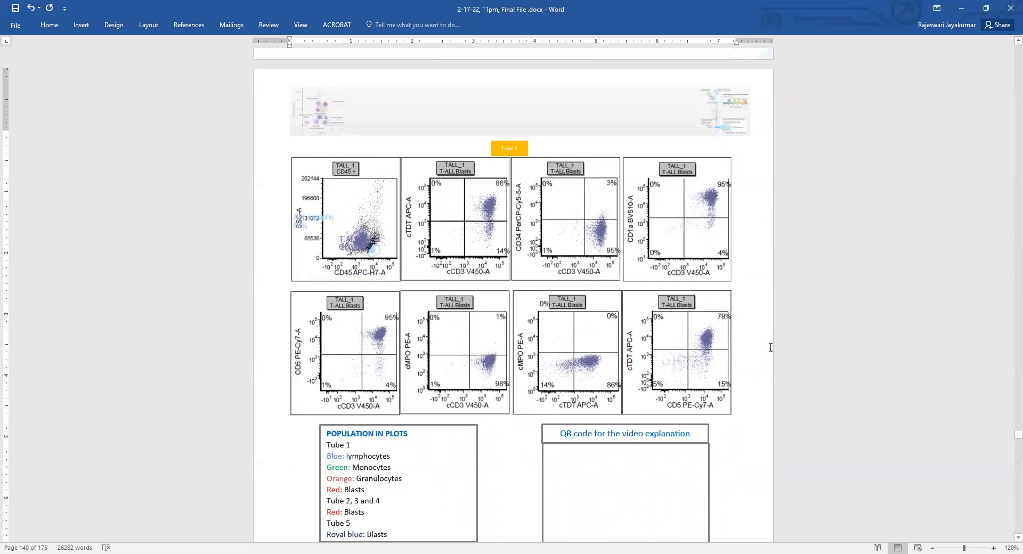
- Scroll to the earlier case page showing the Tube 2–4 plot rows in full
scroll("down", 3)
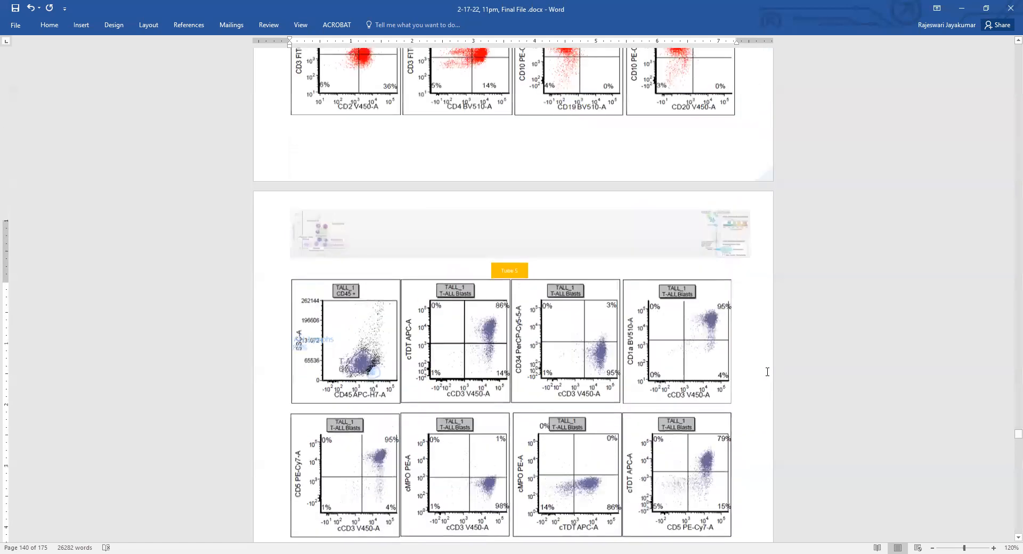
scroll("down", 3)
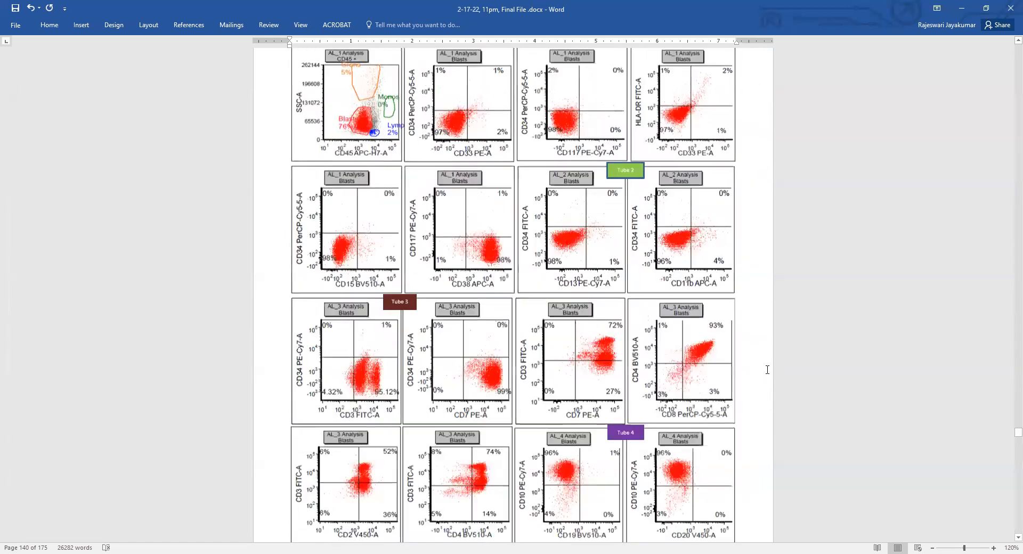
scroll("down", 3)
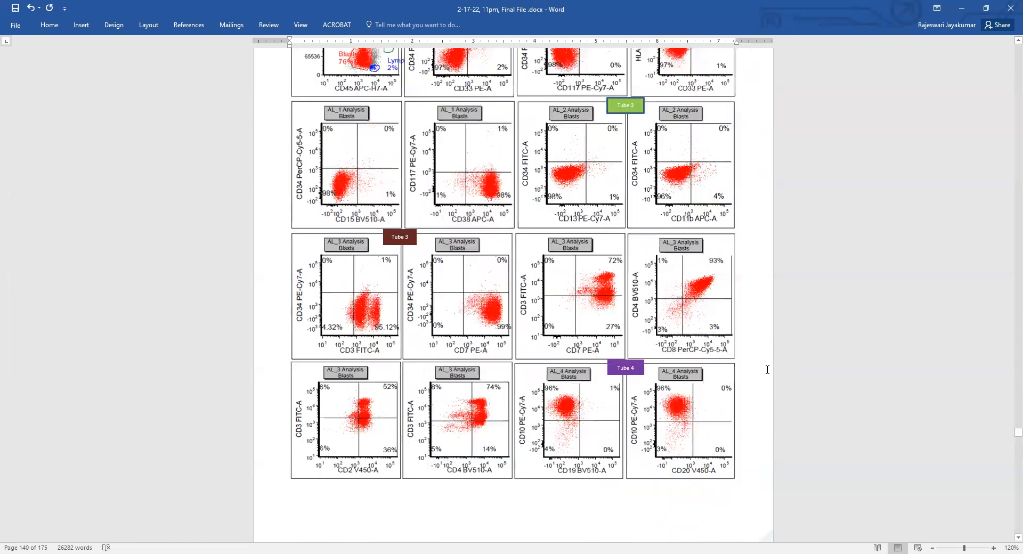
scroll("down", 3)
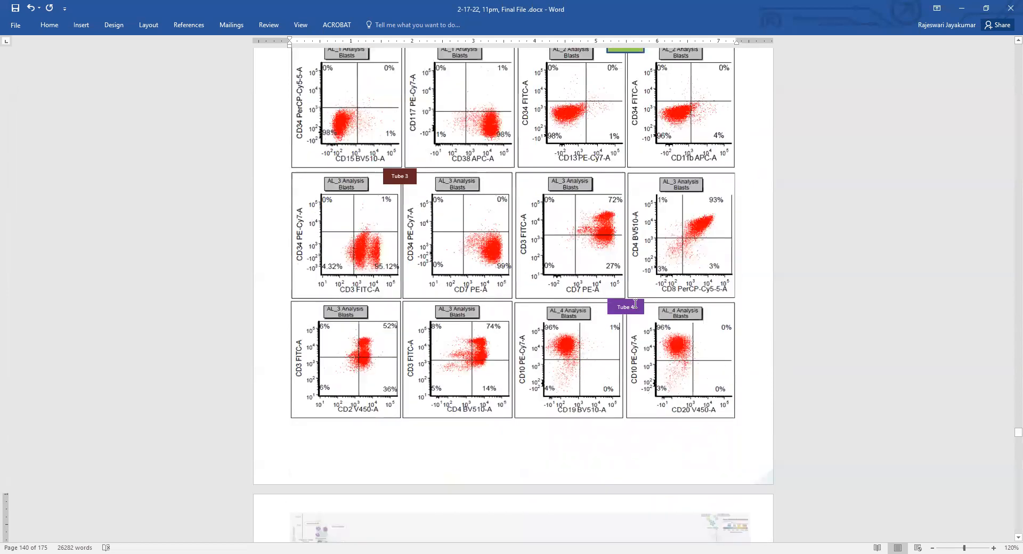
scroll("down", 3)
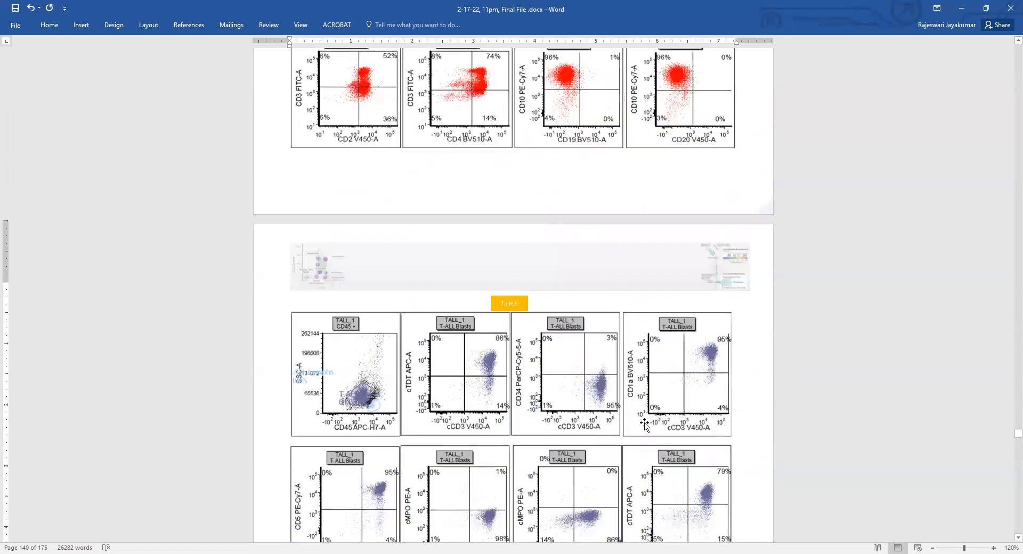
scroll("down", 3)
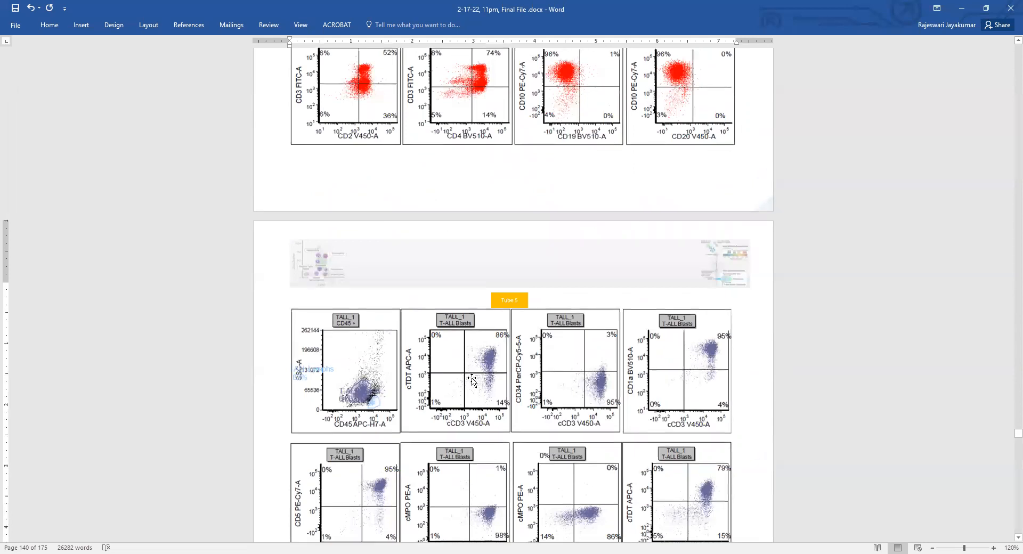
scroll("down", 3)
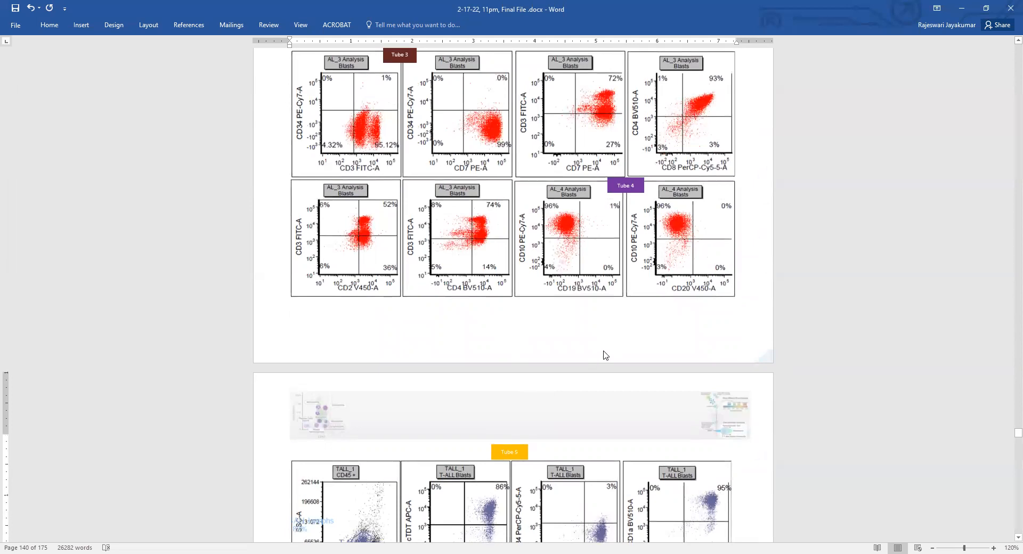
scroll("down", 3)
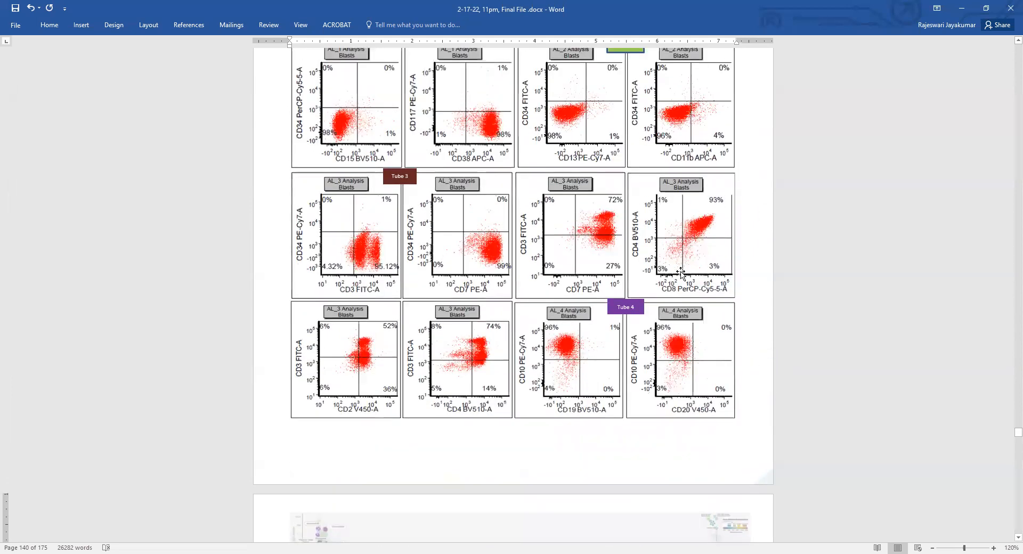
mouse_move(549, 421)
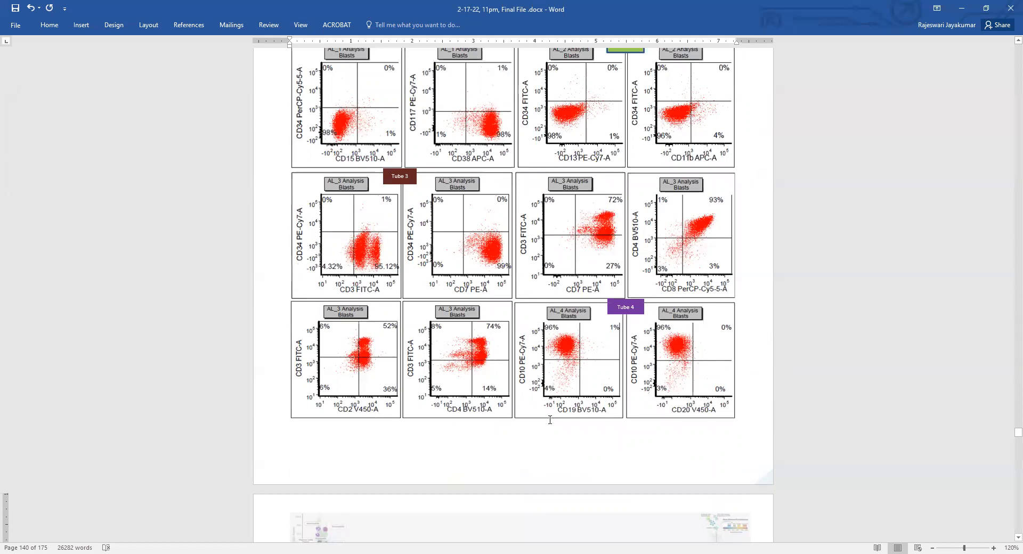
scroll("down", 3)
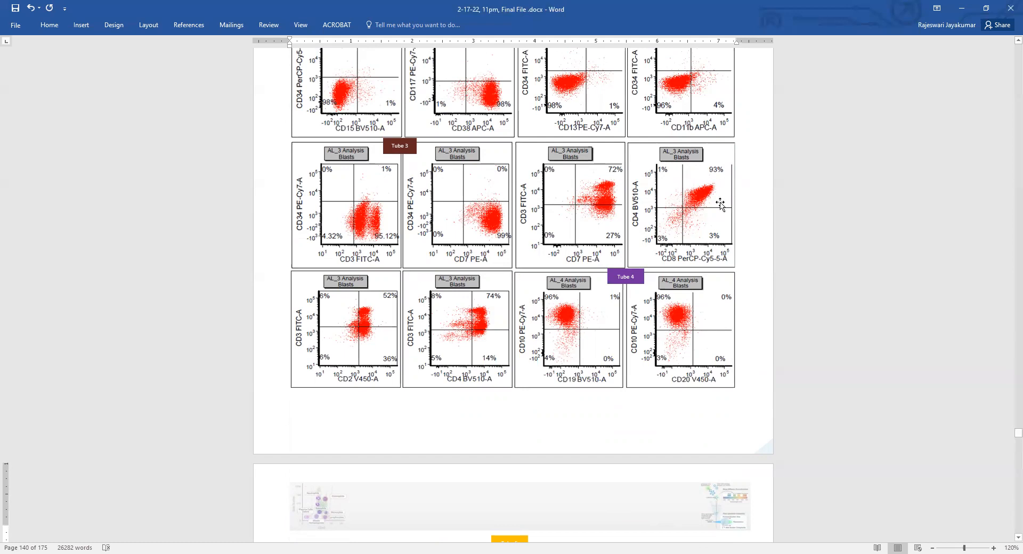
mouse_move(704, 179)
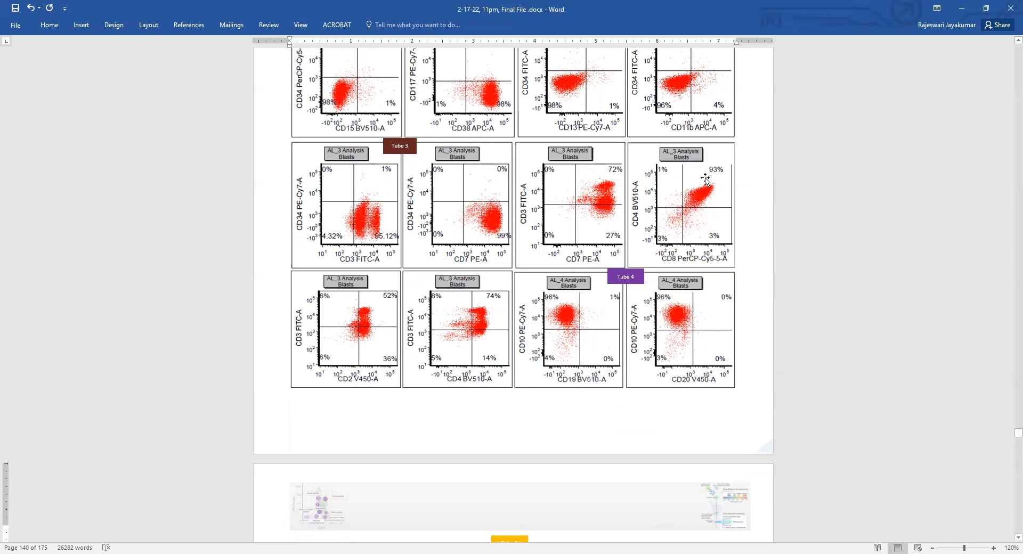
mouse_move(700, 210)
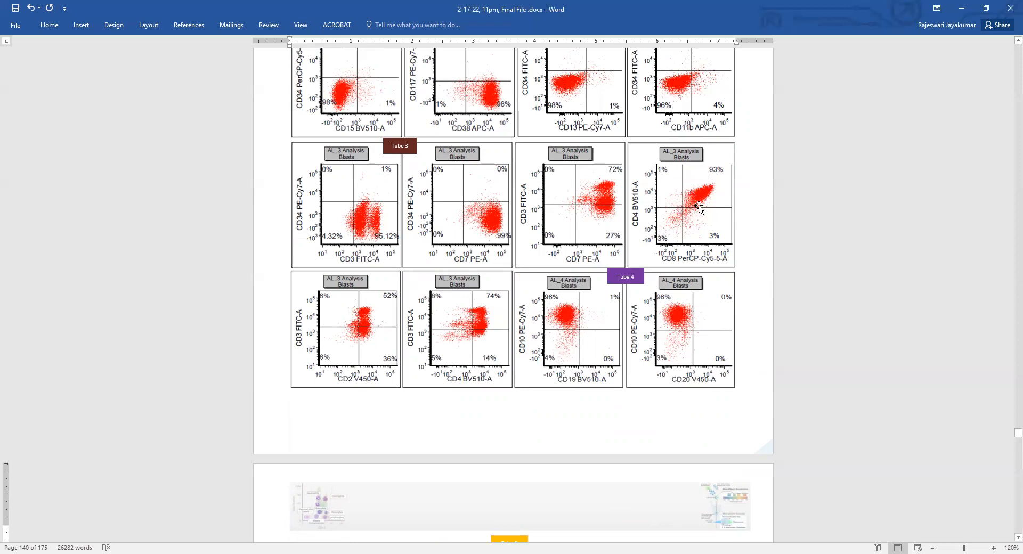
mouse_move(708, 194)
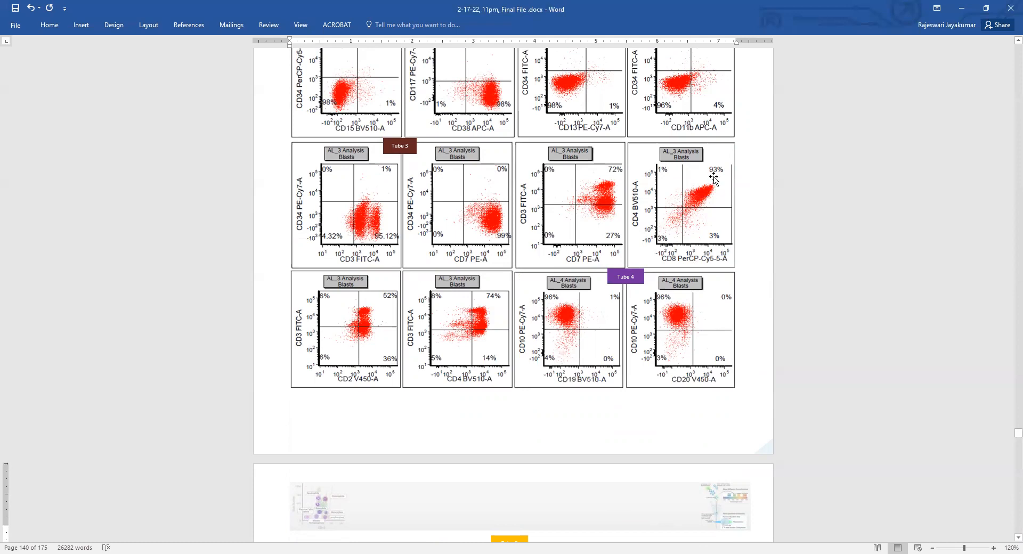
mouse_move(673, 203)
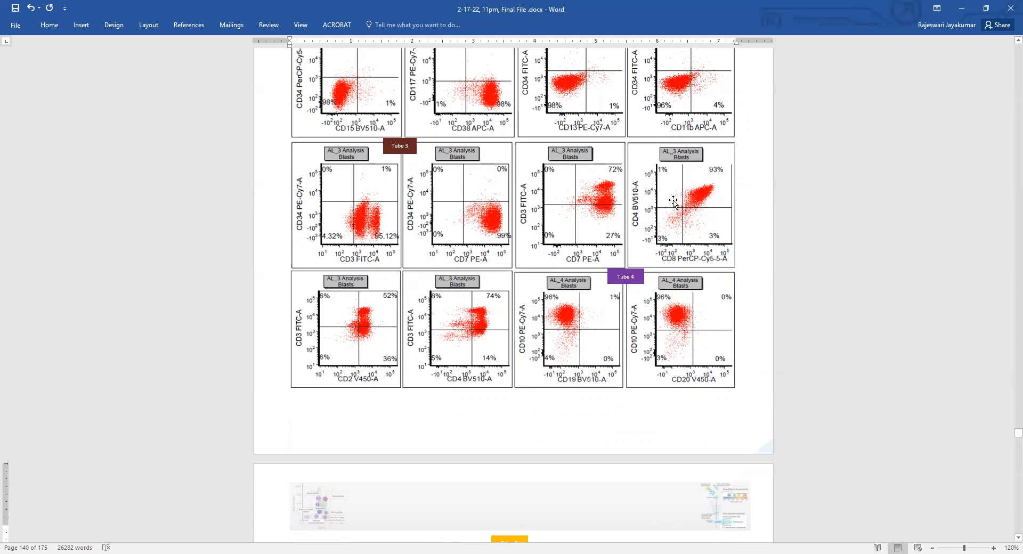
mouse_move(666, 185)
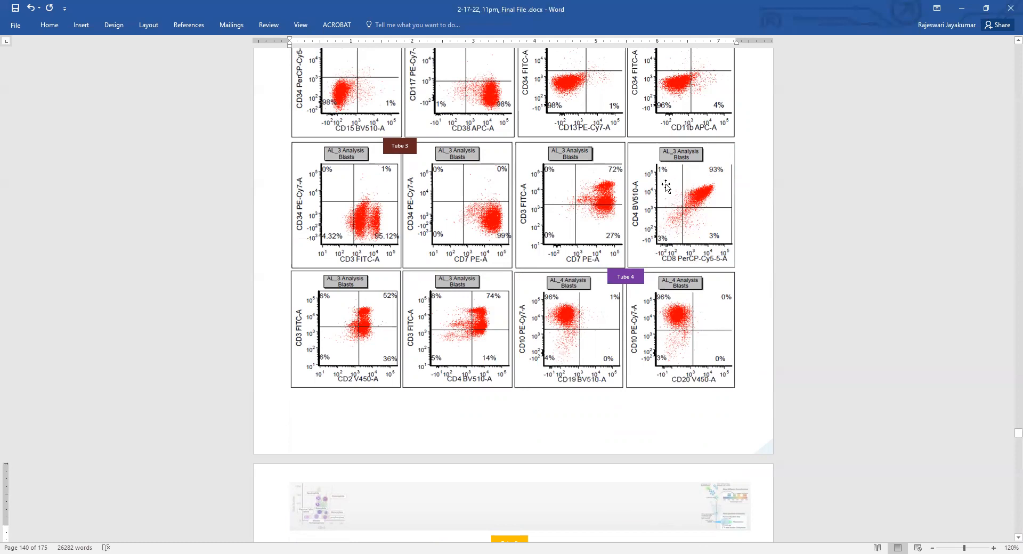
mouse_move(711, 228)
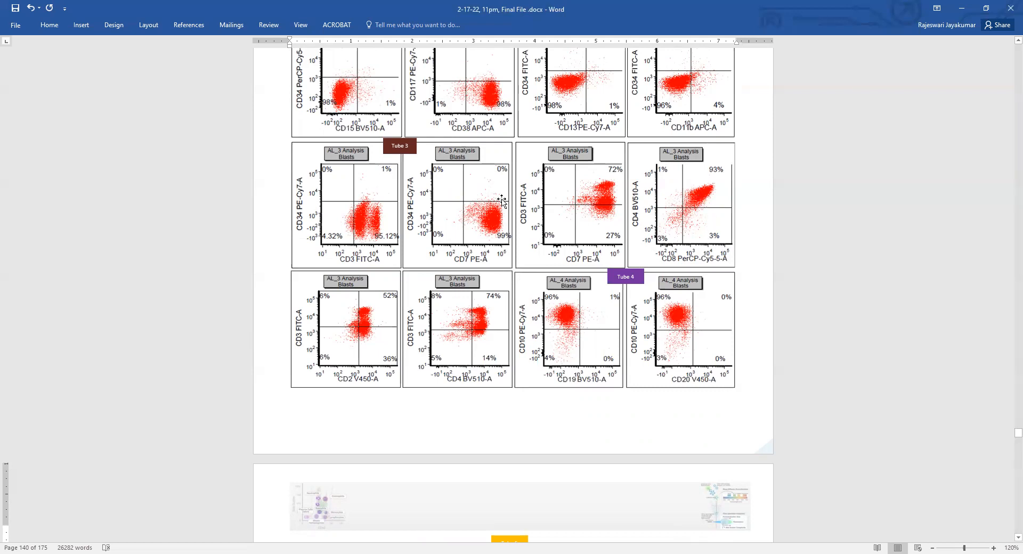
mouse_move(709, 214)
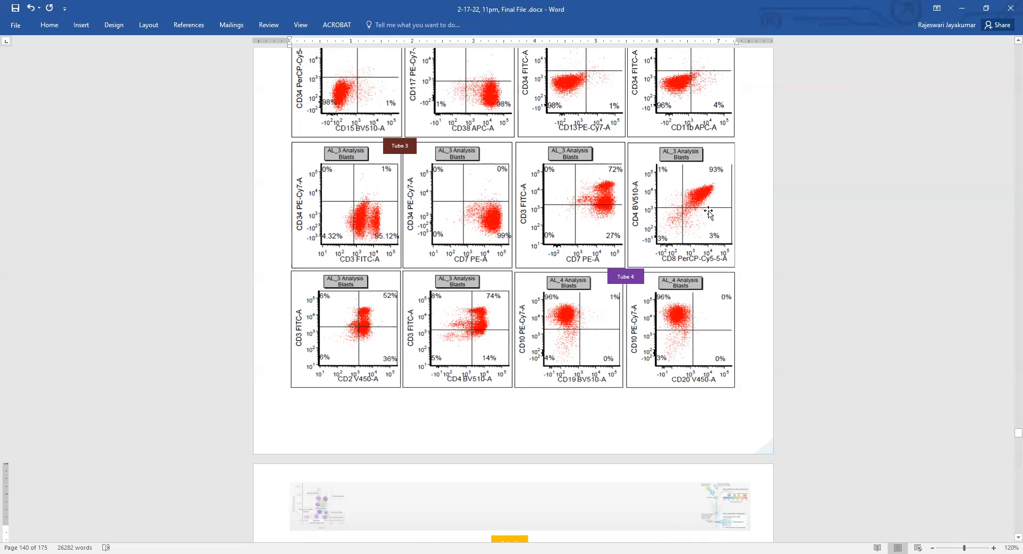
mouse_move(704, 182)
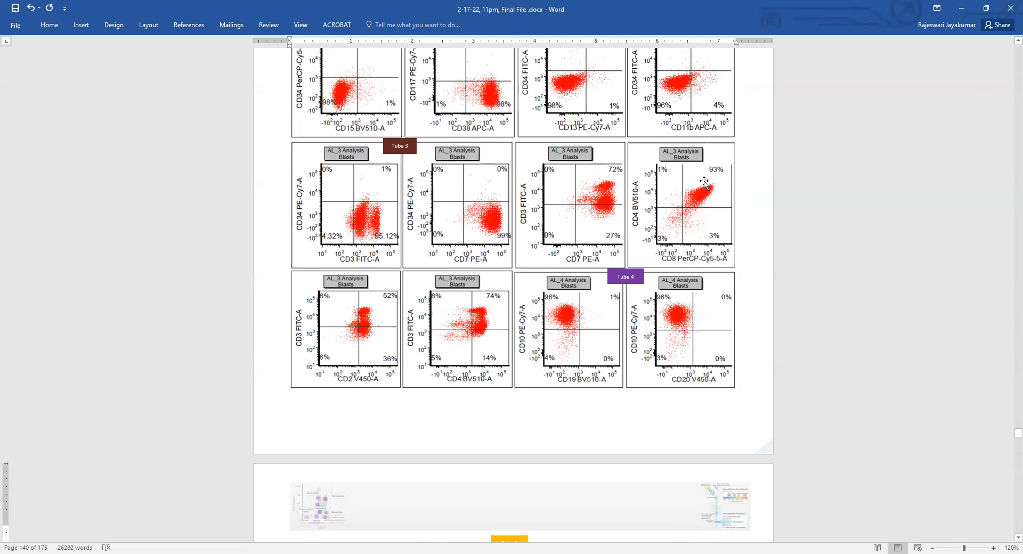
mouse_move(708, 212)
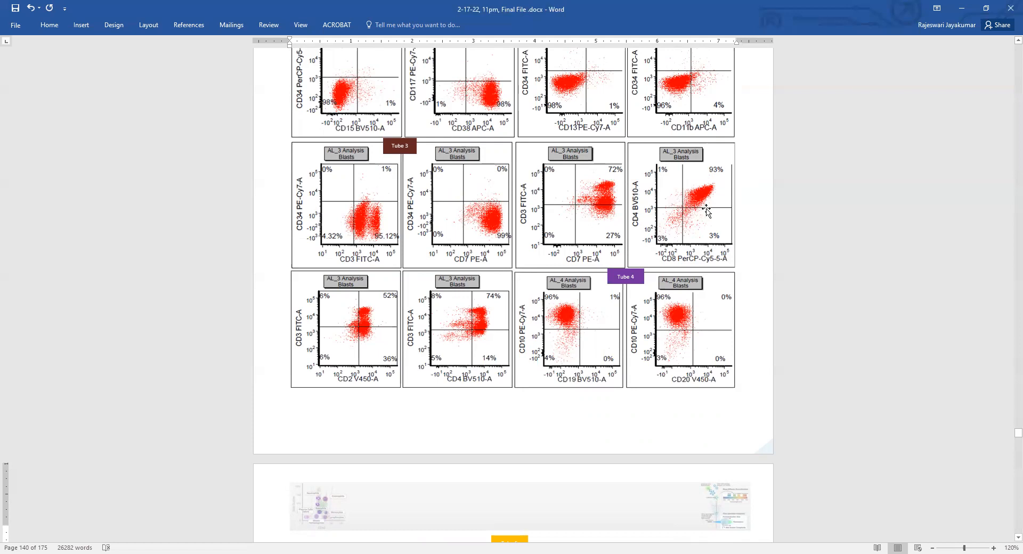
mouse_move(715, 246)
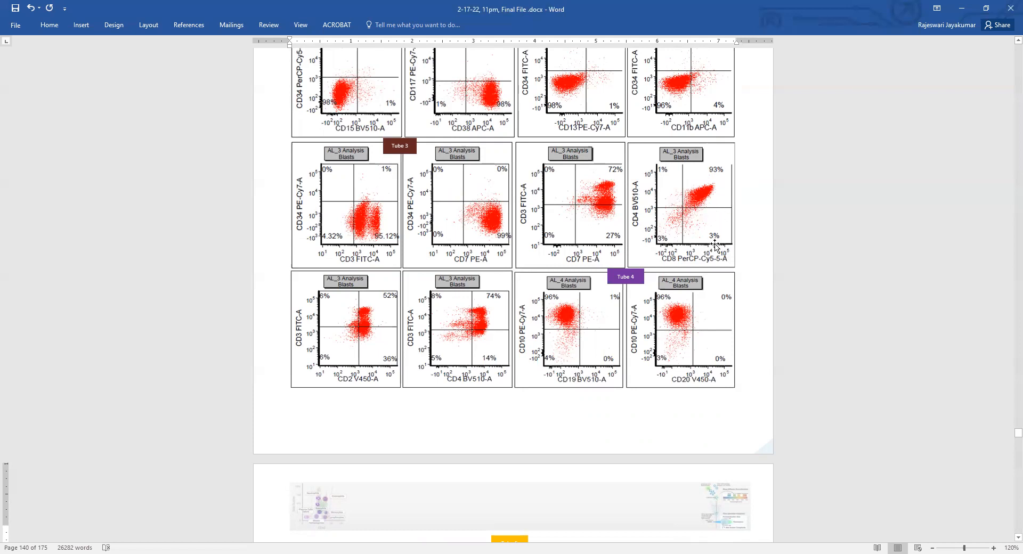
- View the Tube 5 plots, then return to the 16-year-old's mediastinal mass history and Tube 1–2 plots
scroll("down", 3)
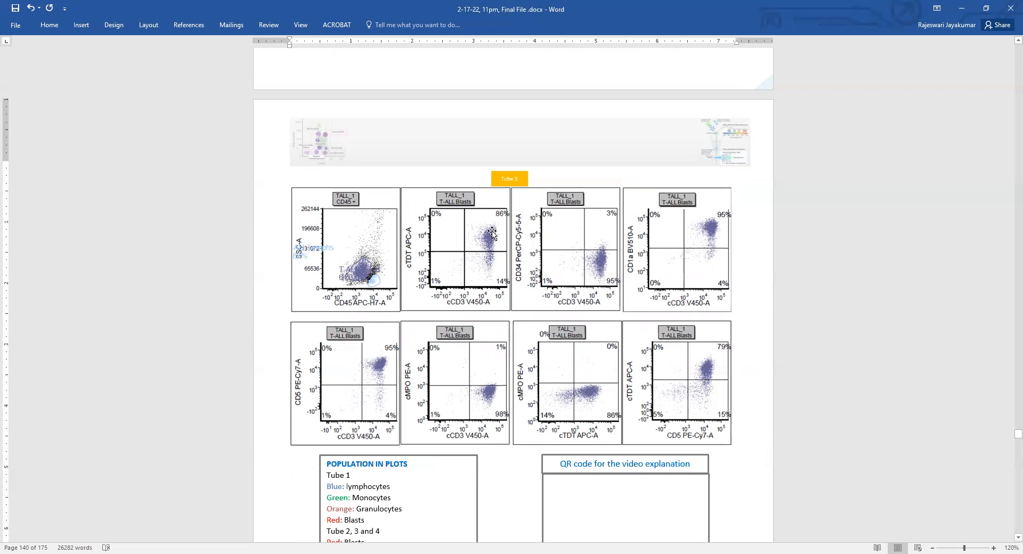
mouse_move(430, 241)
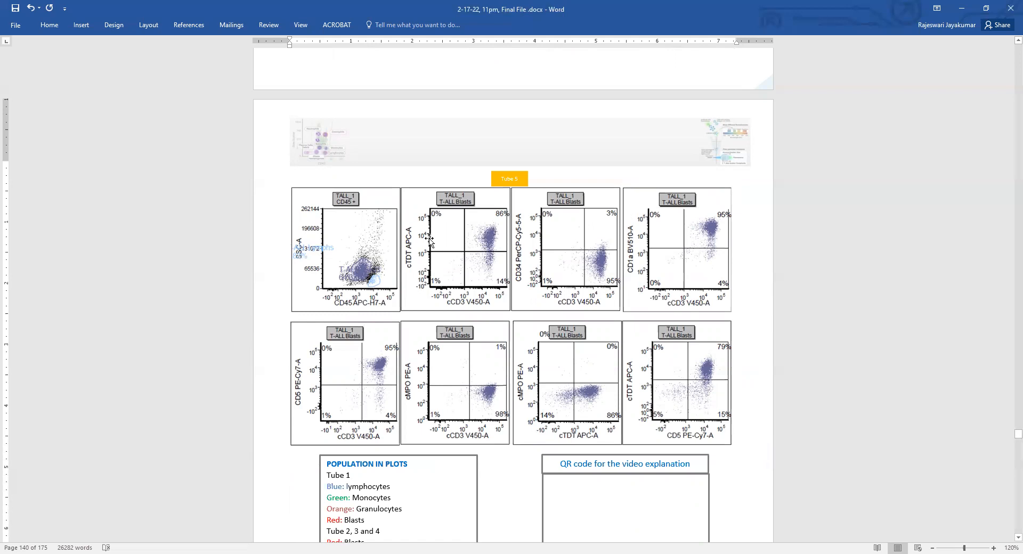
mouse_move(463, 229)
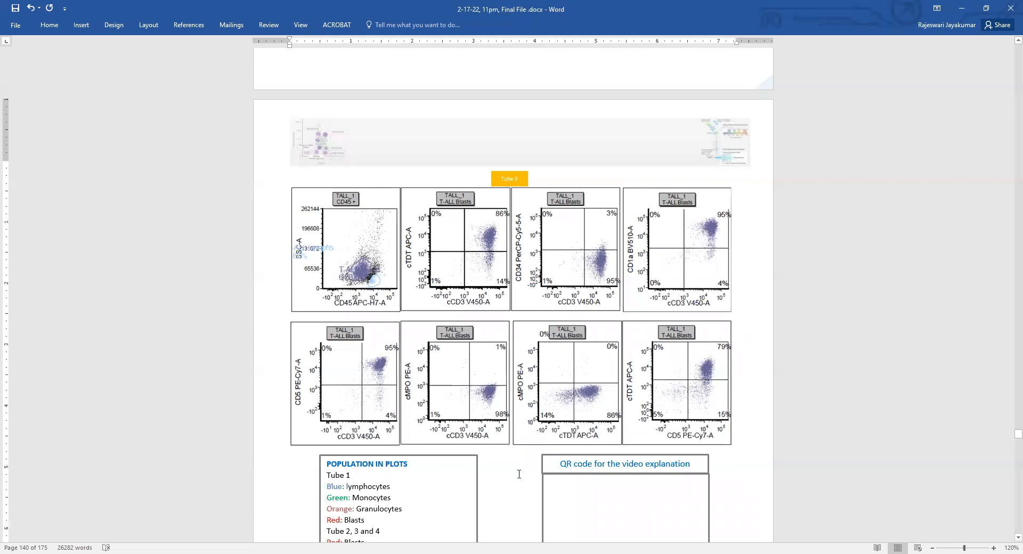
scroll("down", 3)
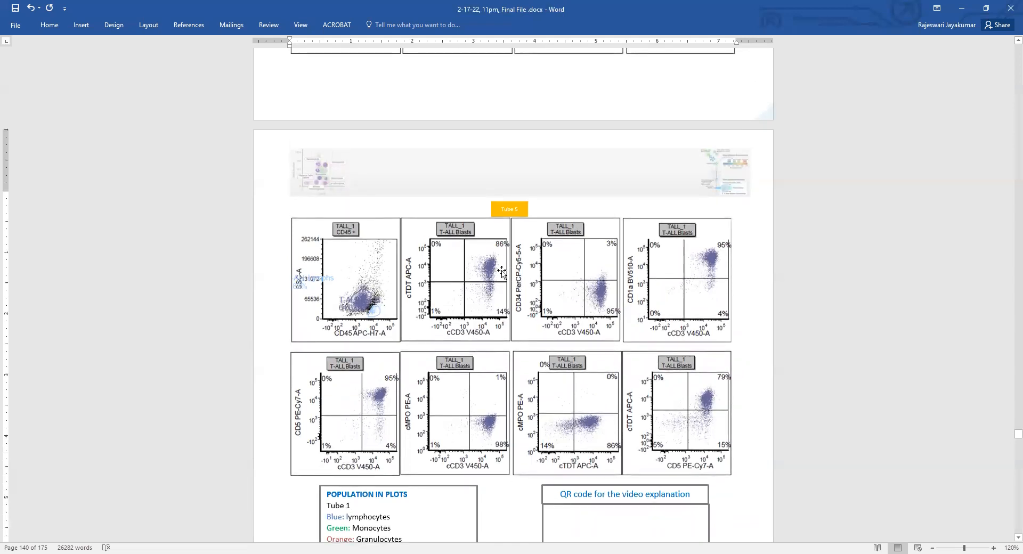
mouse_move(491, 254)
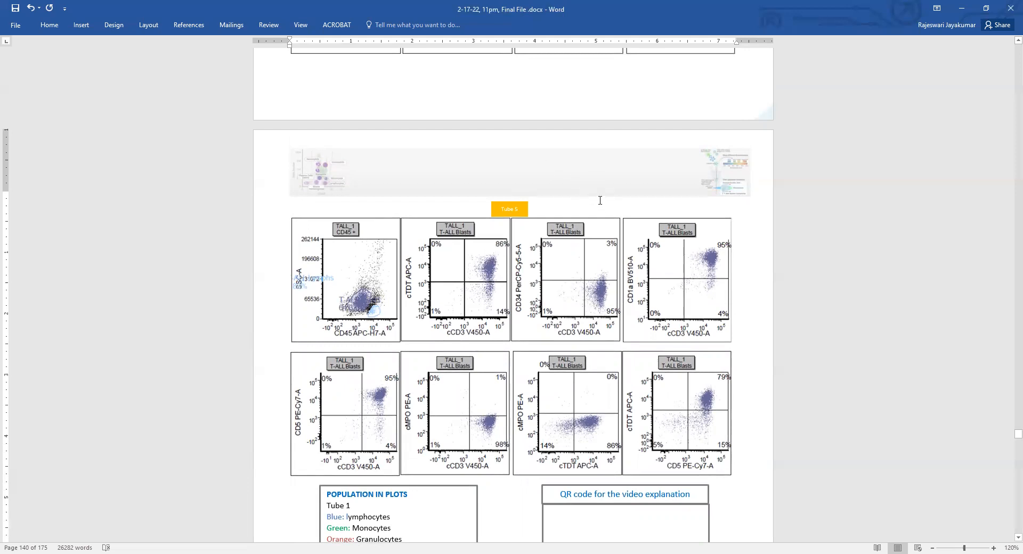
mouse_move(604, 206)
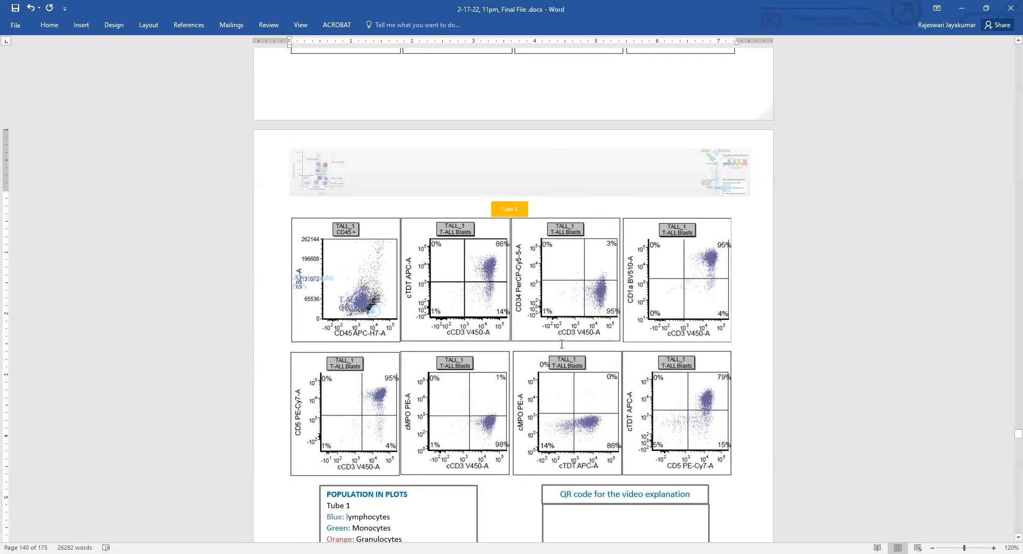
scroll("down", 3)
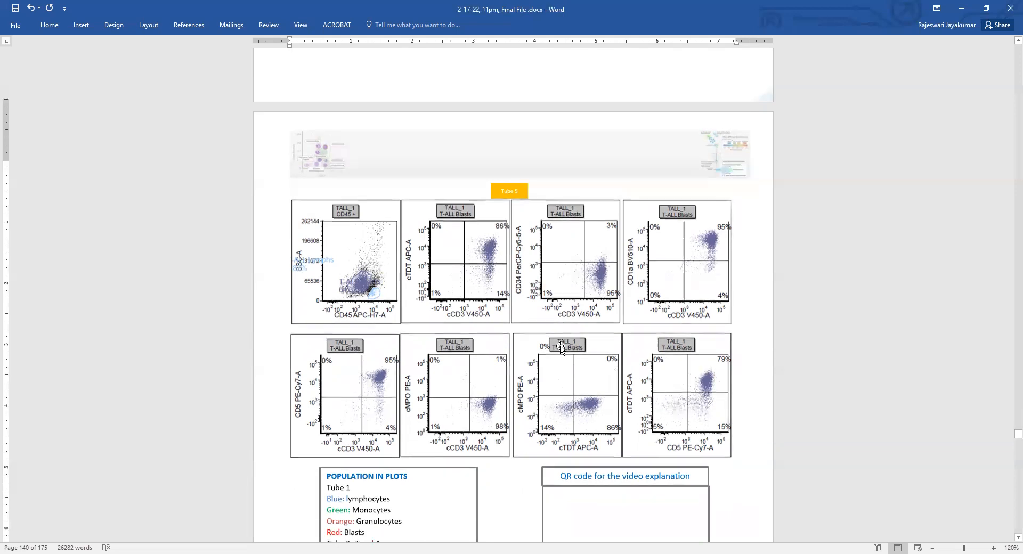
scroll("down", 3)
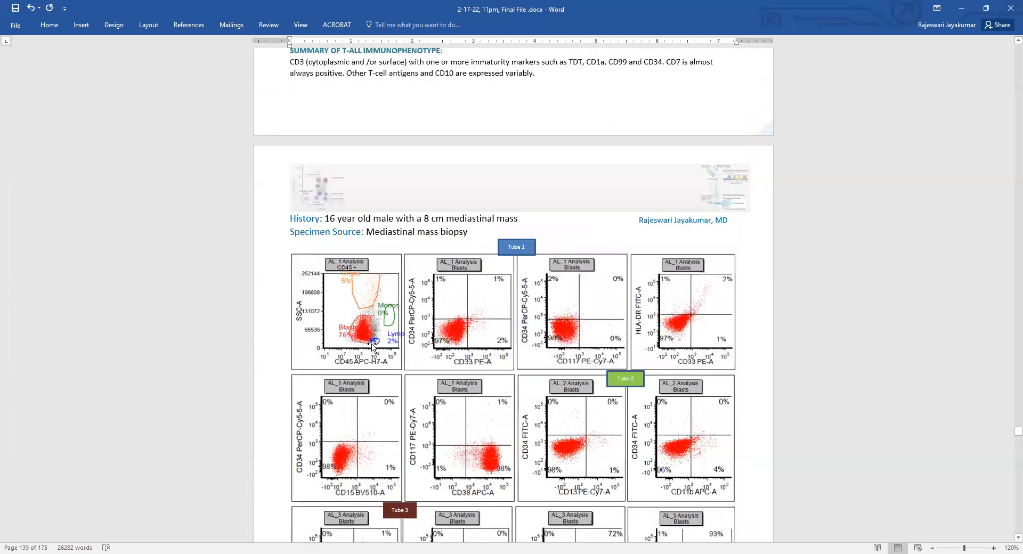
- Scroll to the flow plot interpretation, T-lymphoblastic leukemia/lymphoma diagnosis and reporting comment
scroll("down", 3)
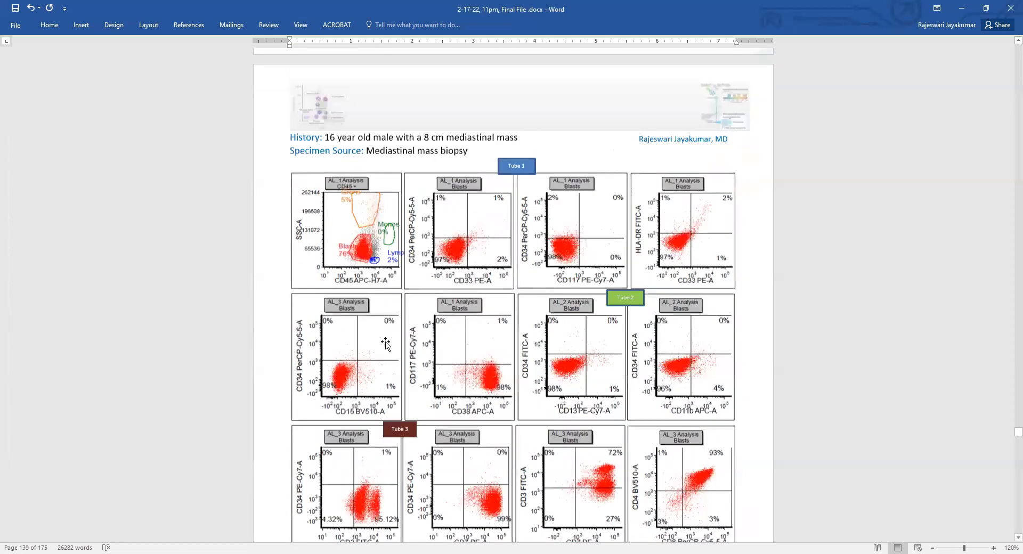
scroll("down", 3)
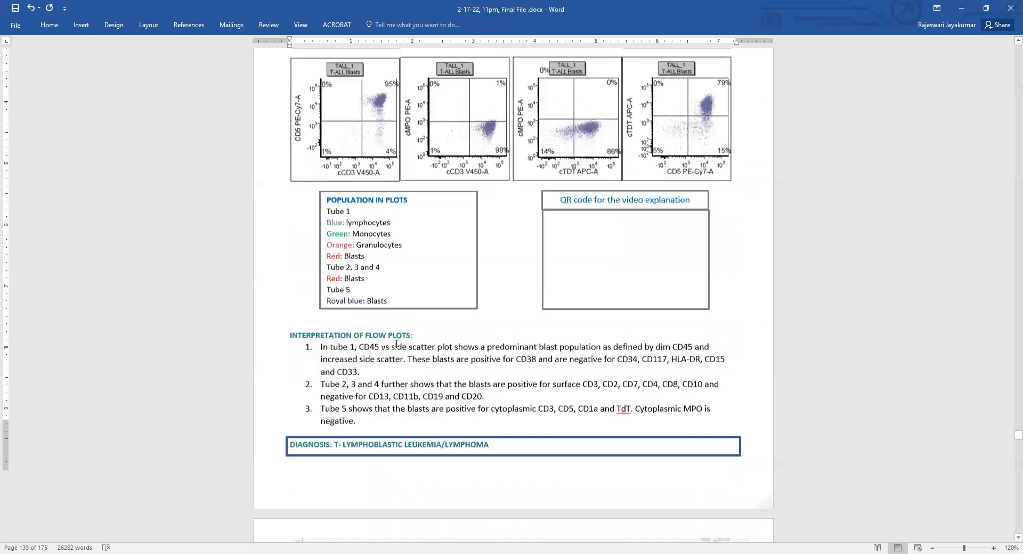
scroll("down", 3)
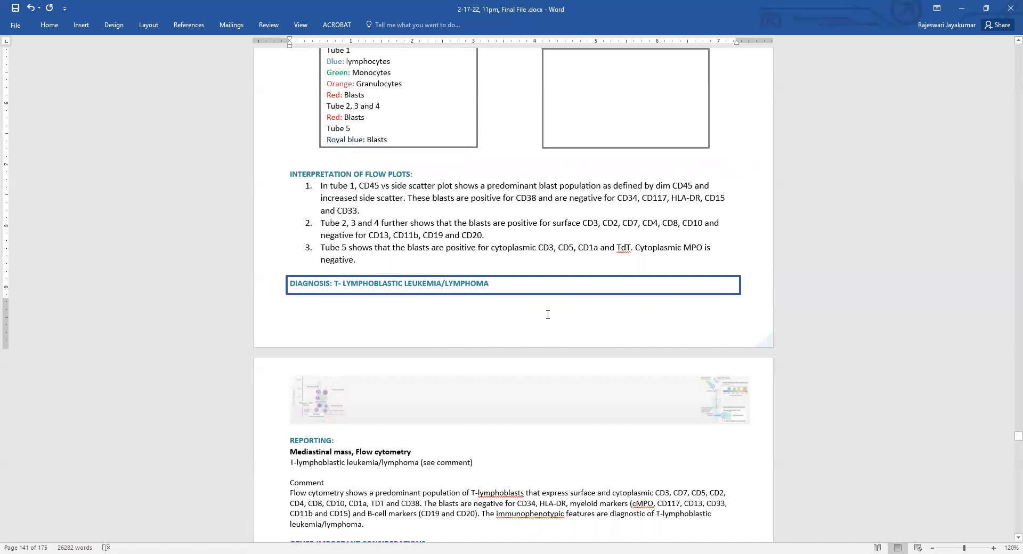
left_click(483, 283)
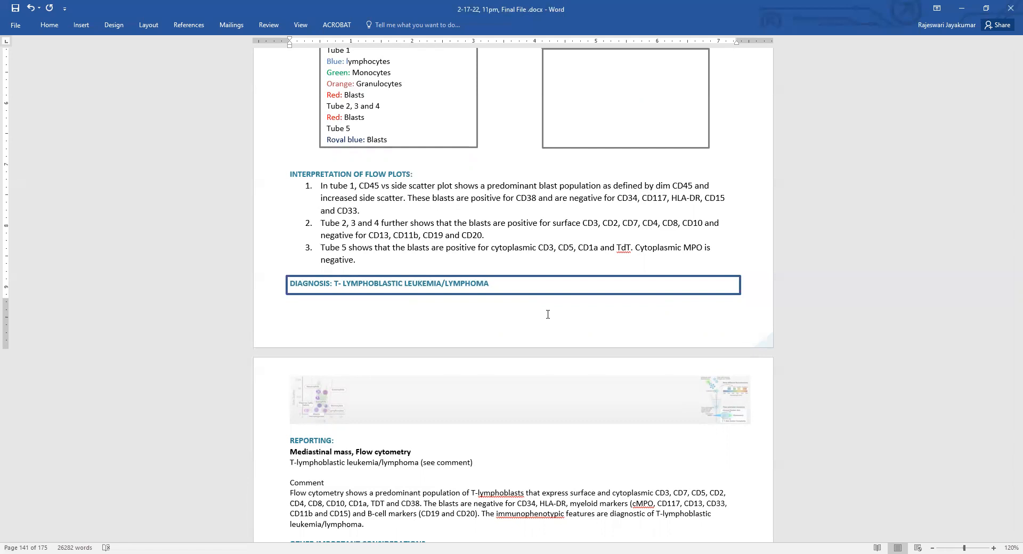
mouse_move(552, 316)
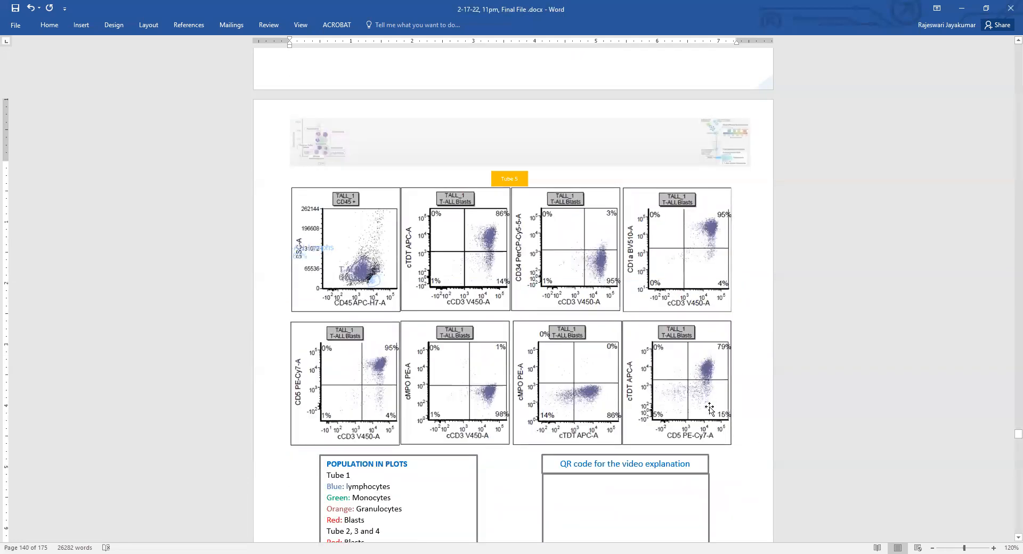
mouse_move(737, 398)
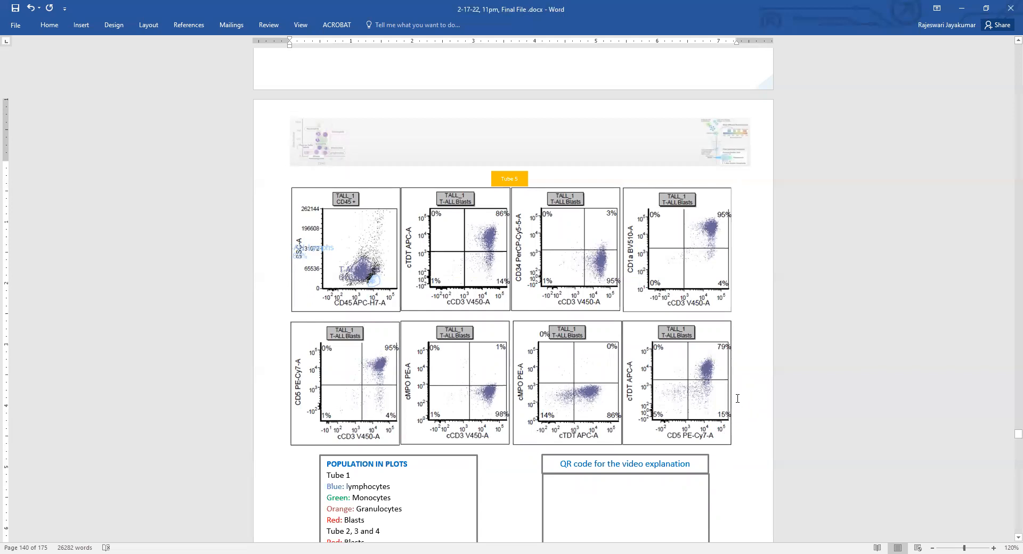
scroll("down", 3)
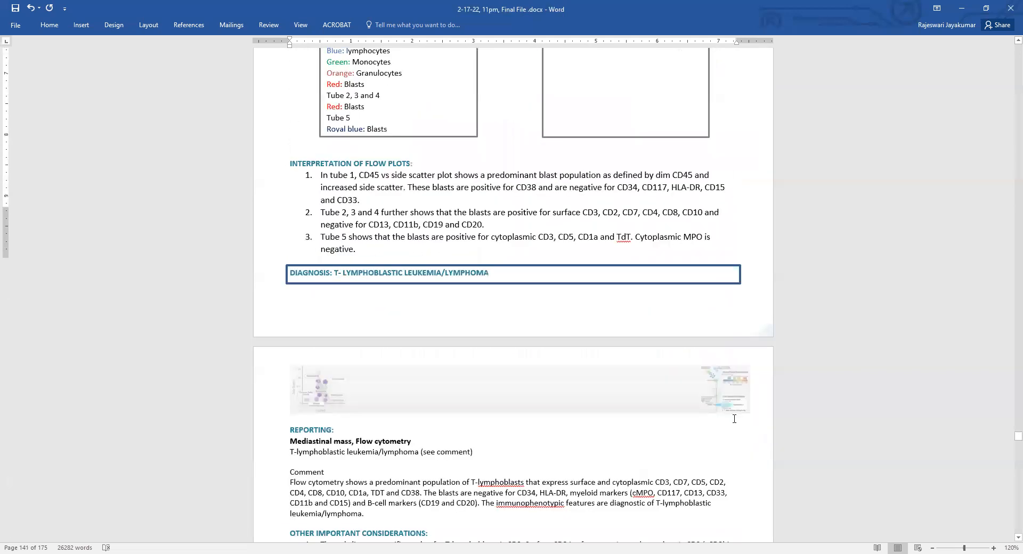